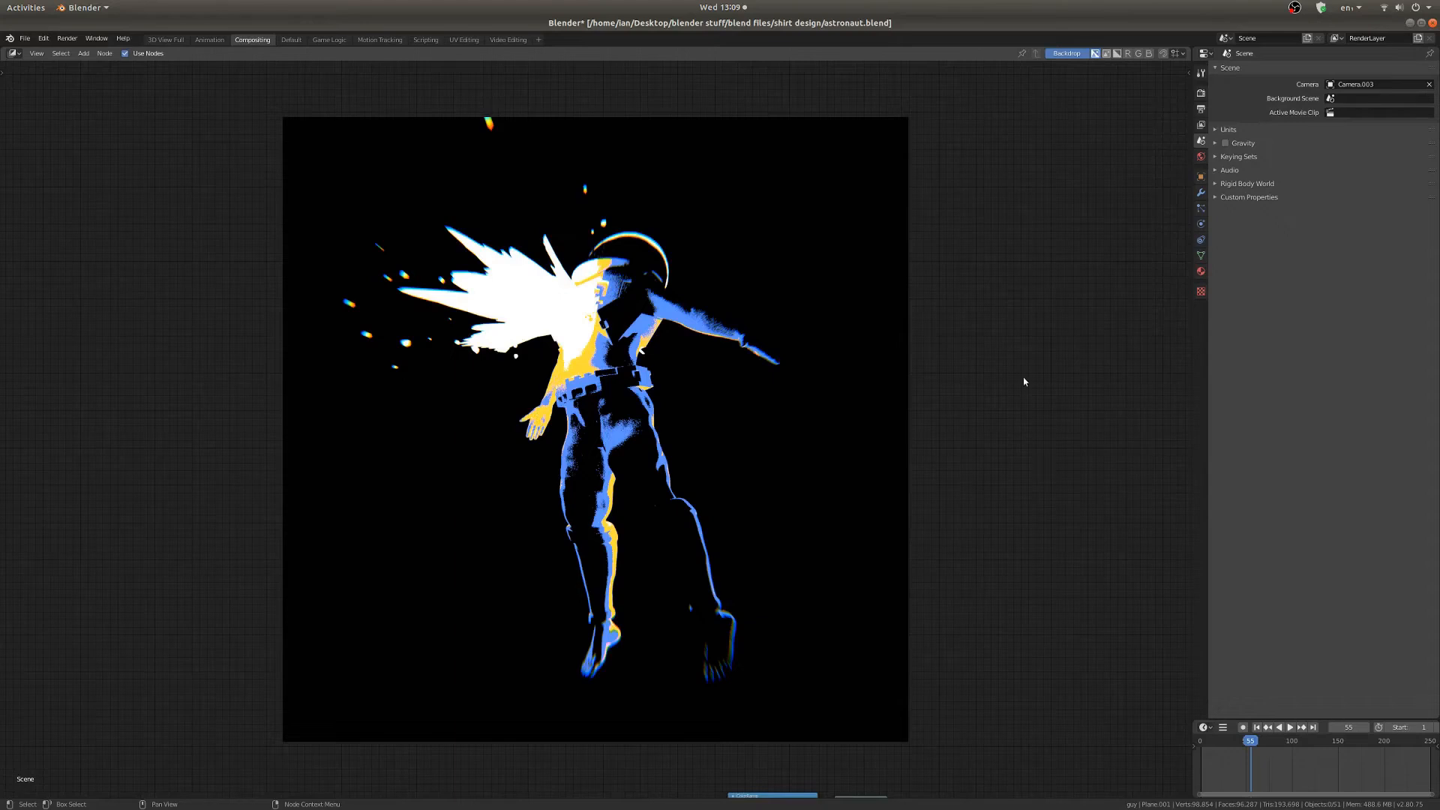
mouse_move(836, 449)
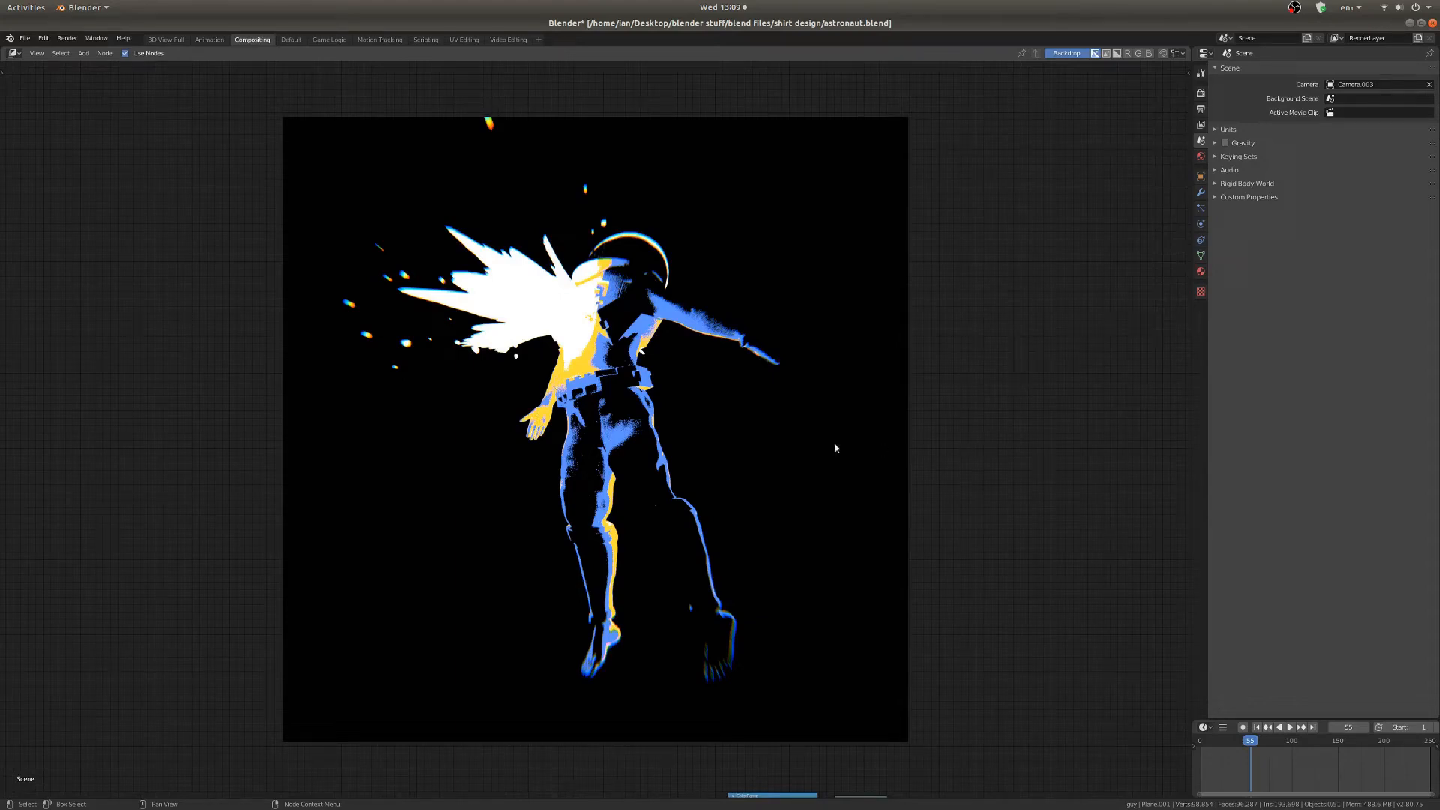
mouse_move(756, 568)
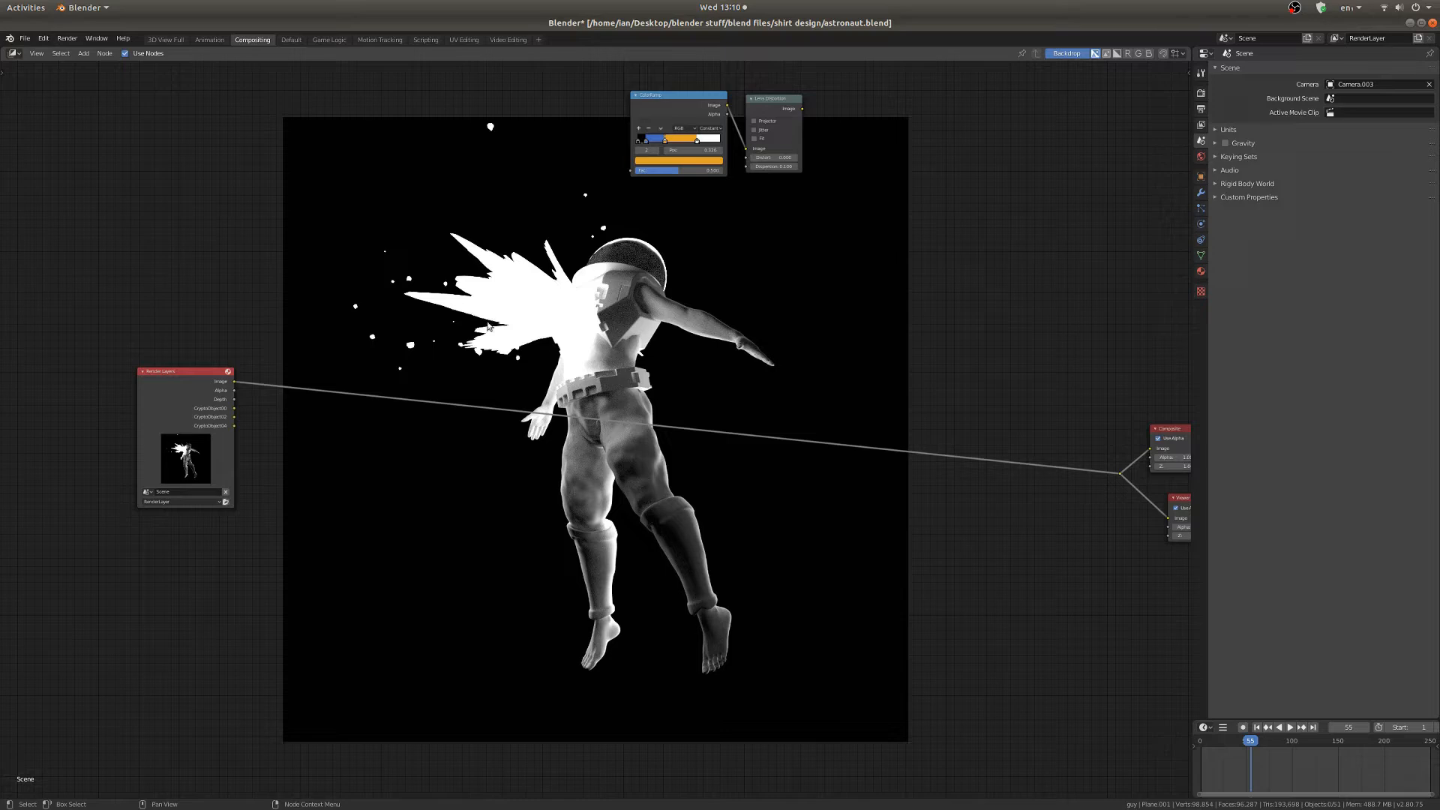
mouse_move(62, 168)
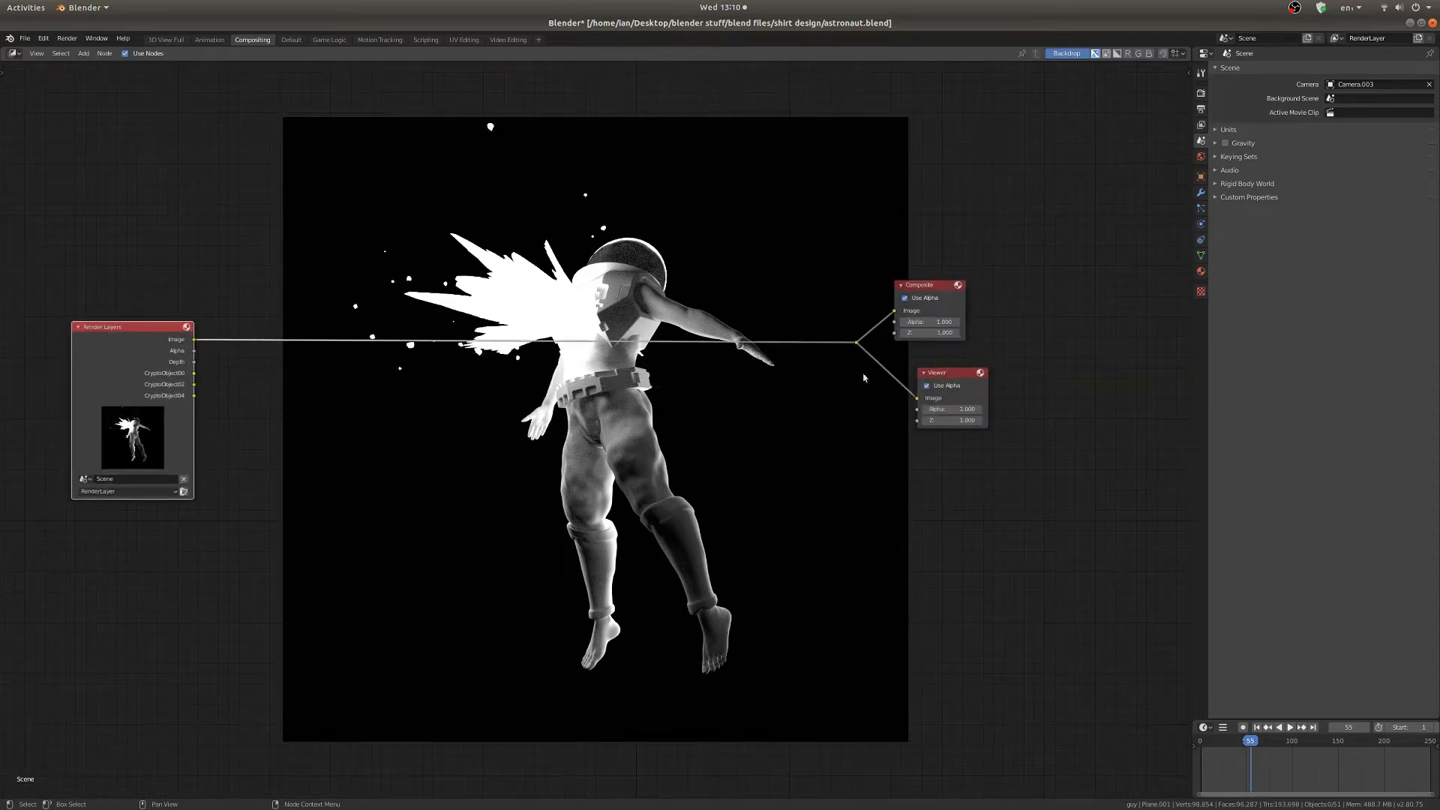
mouse_move(589, 472)
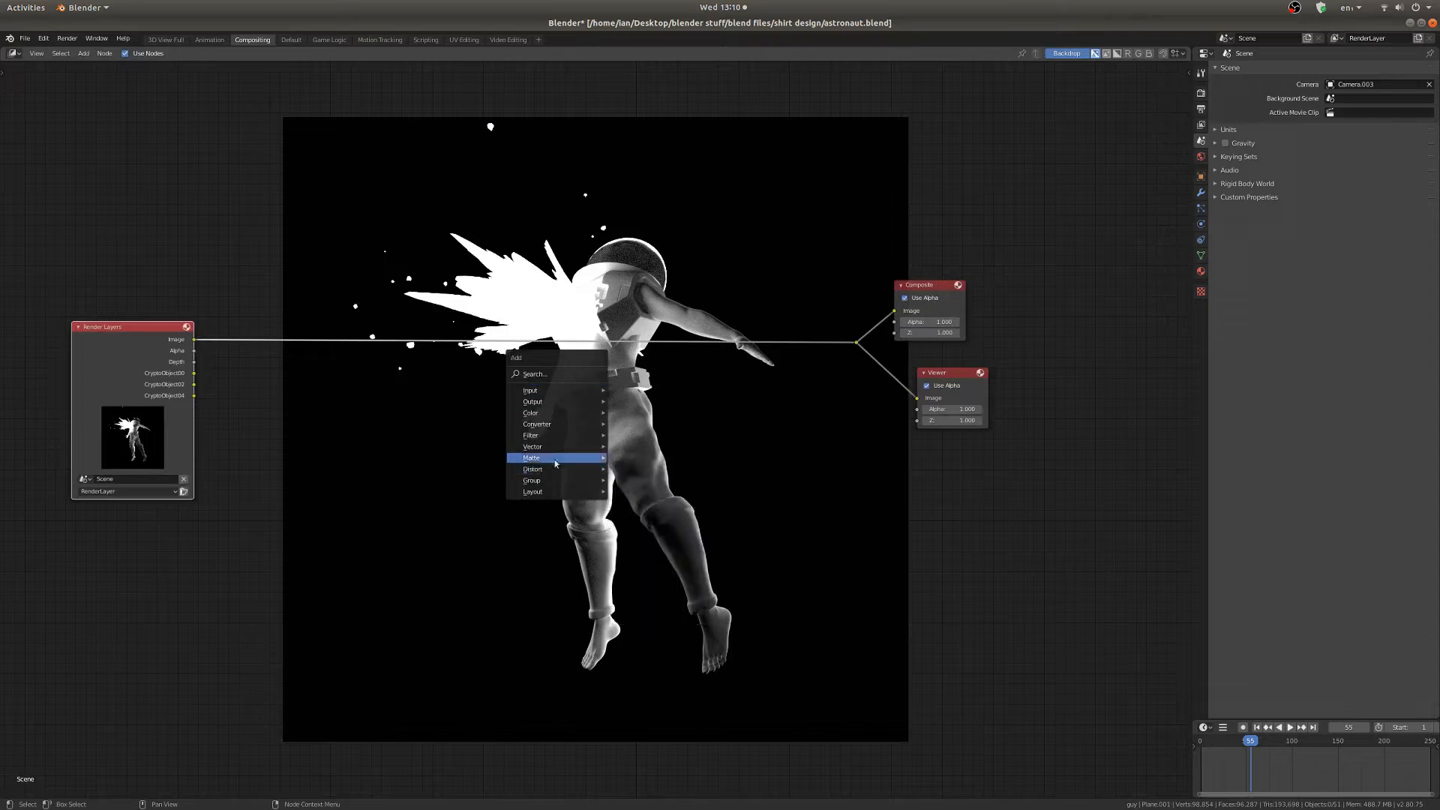
mouse_move(531, 434)
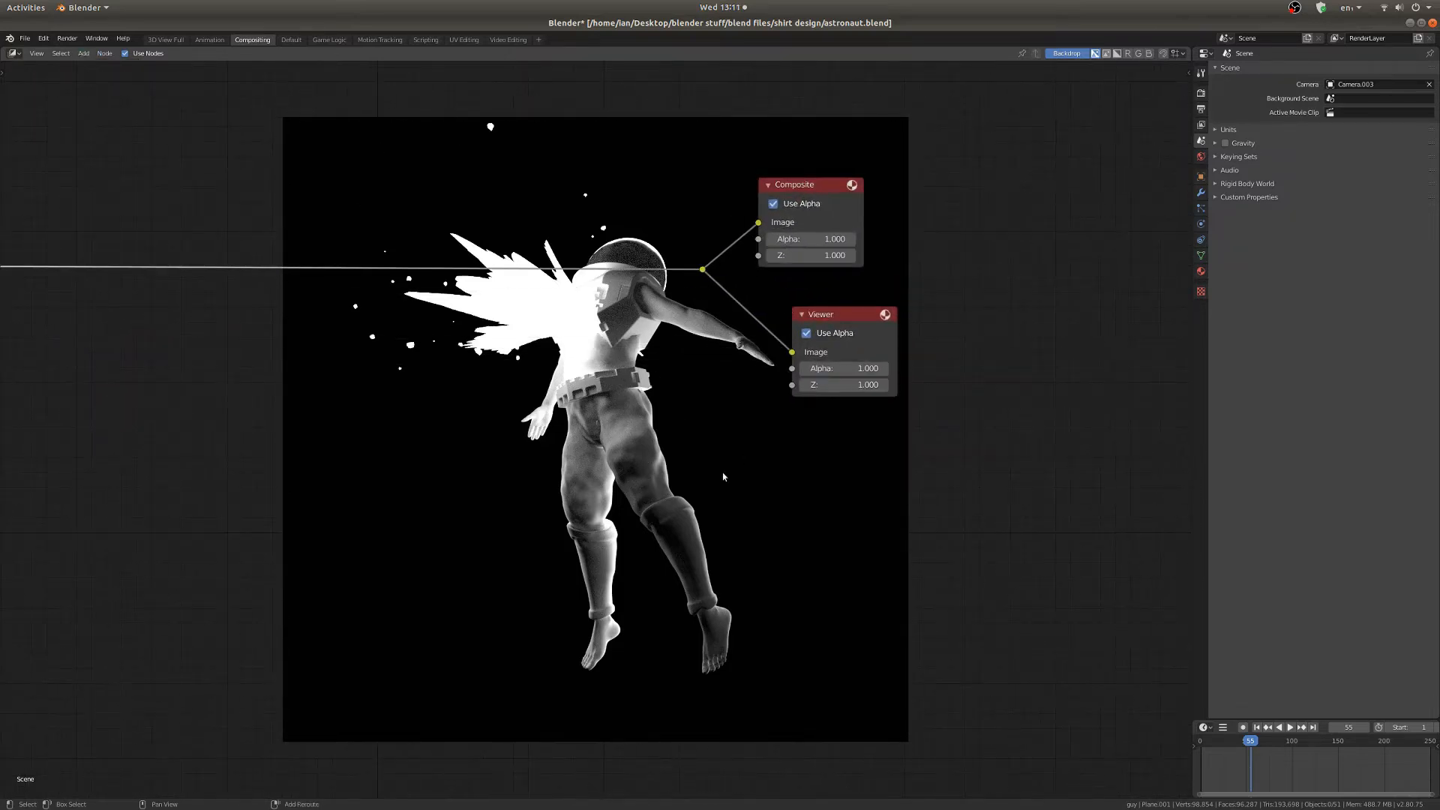
Browse the Add menu, then open Preferences and search add-ons for 'nod'
click(722, 548)
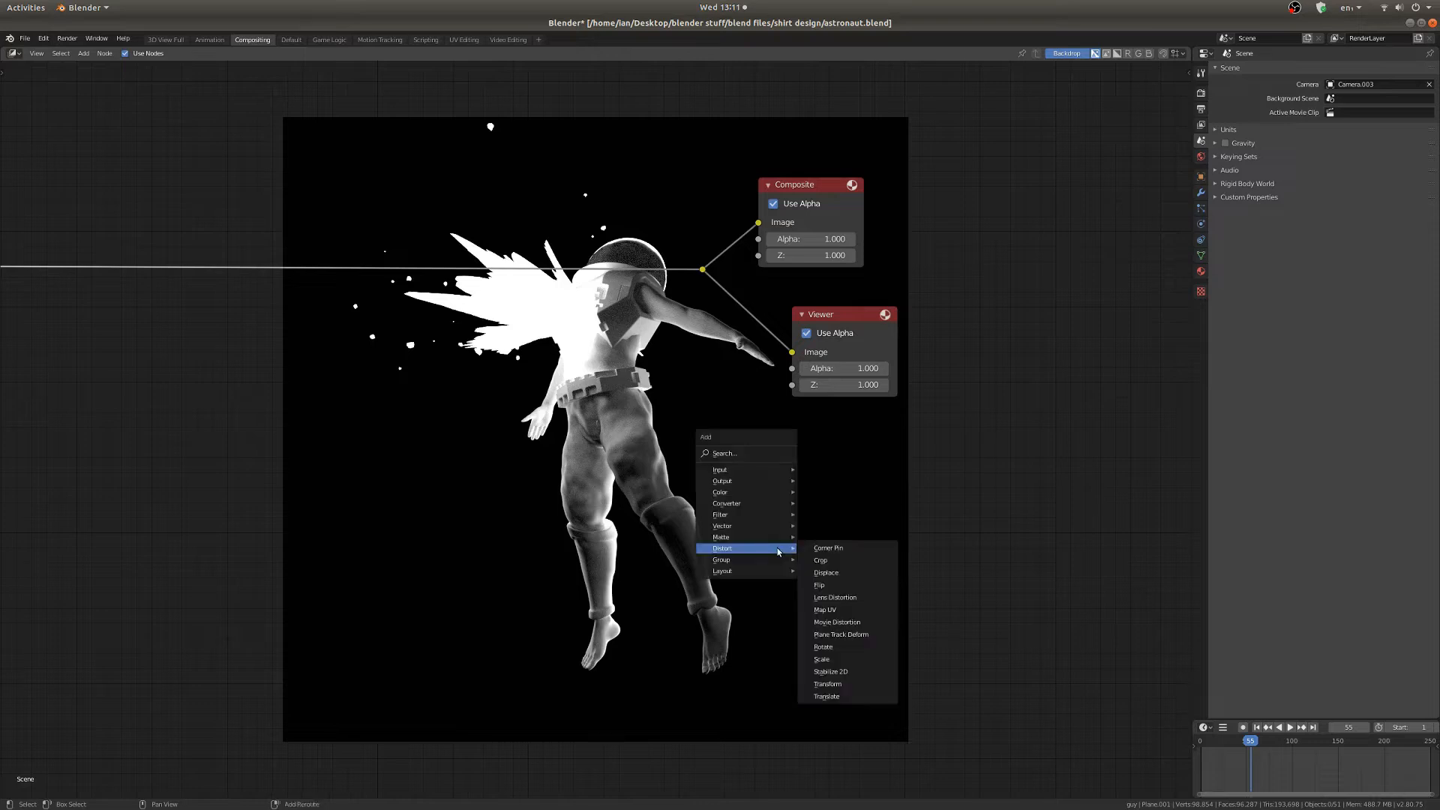
mouse_move(722, 480)
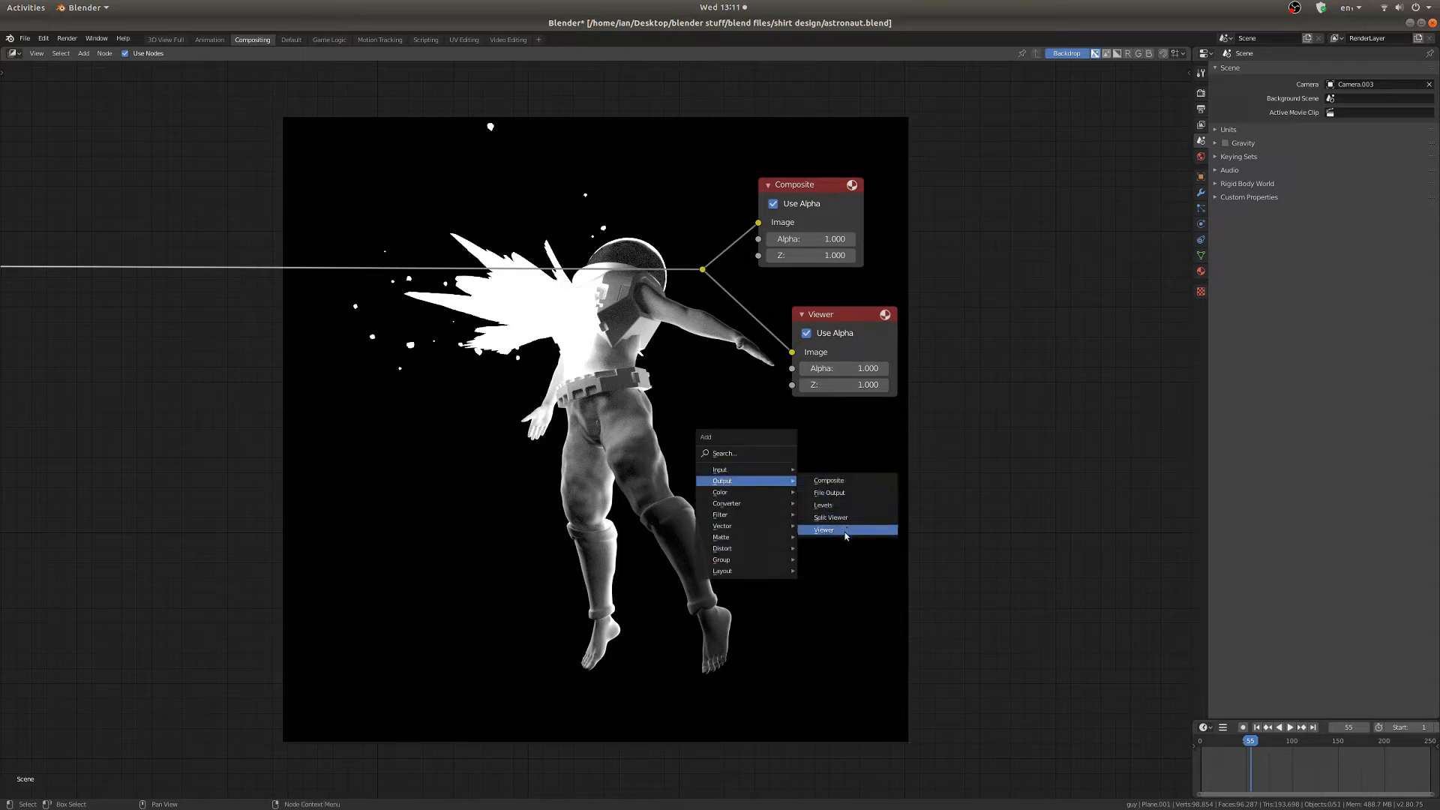
click(82, 53)
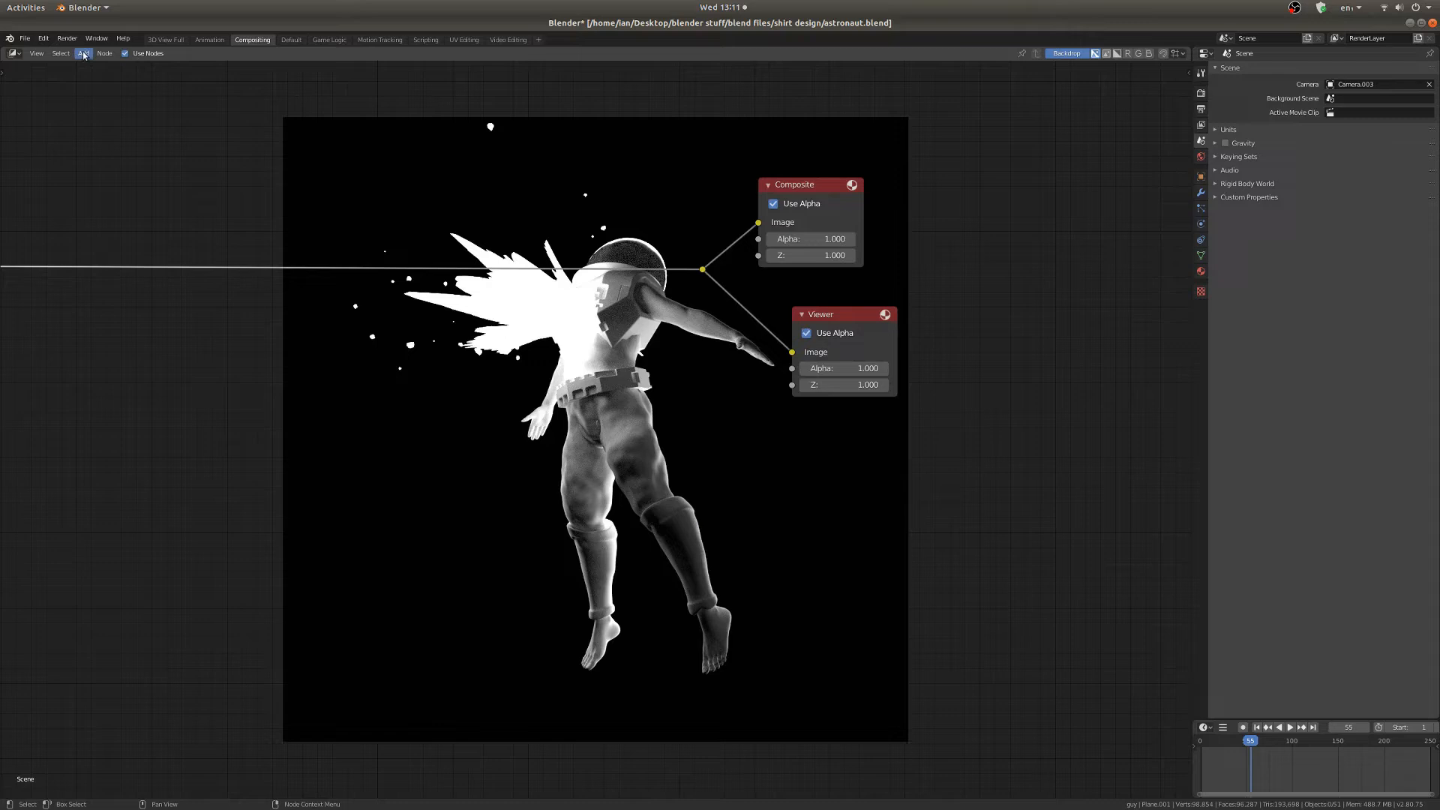
click(43, 37)
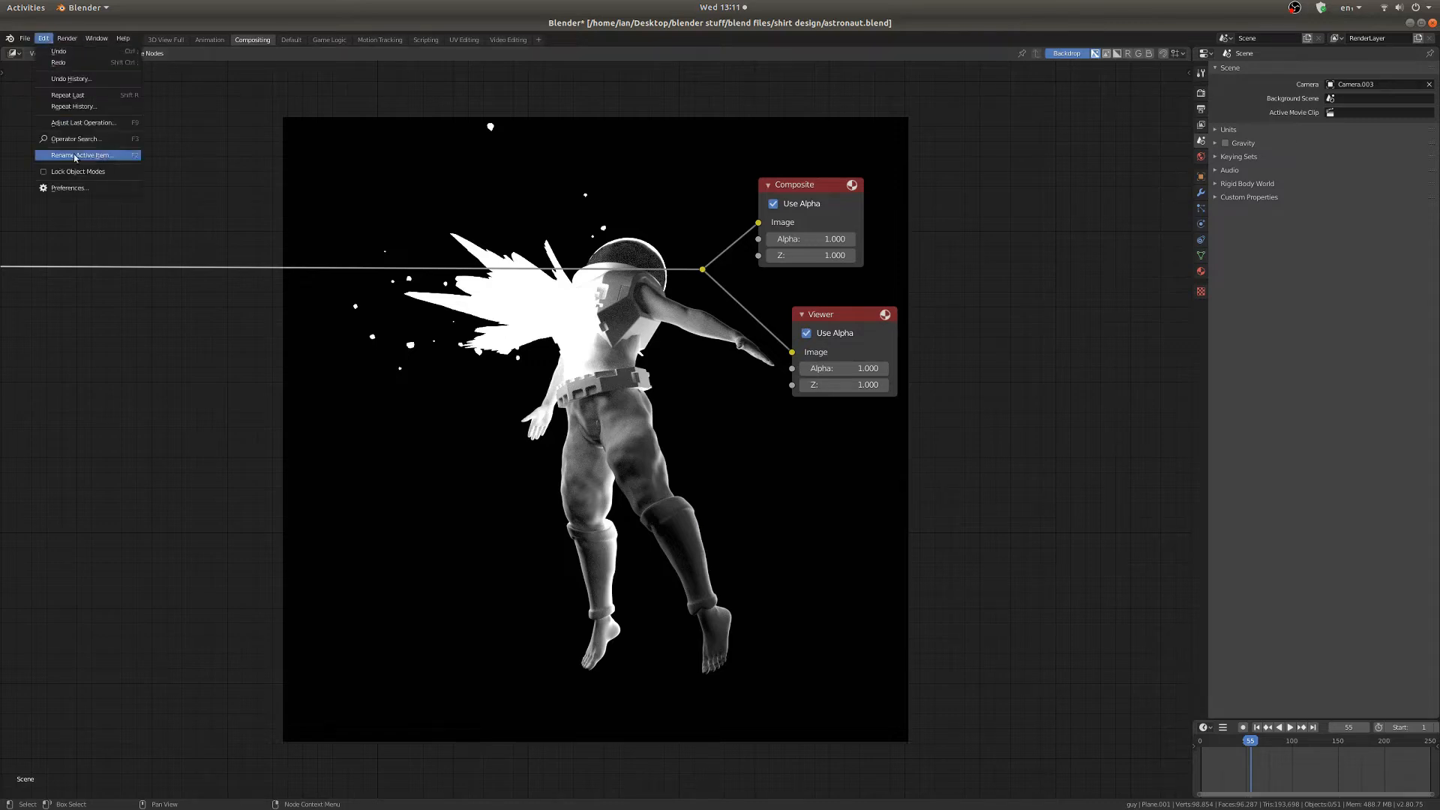
click(69, 188)
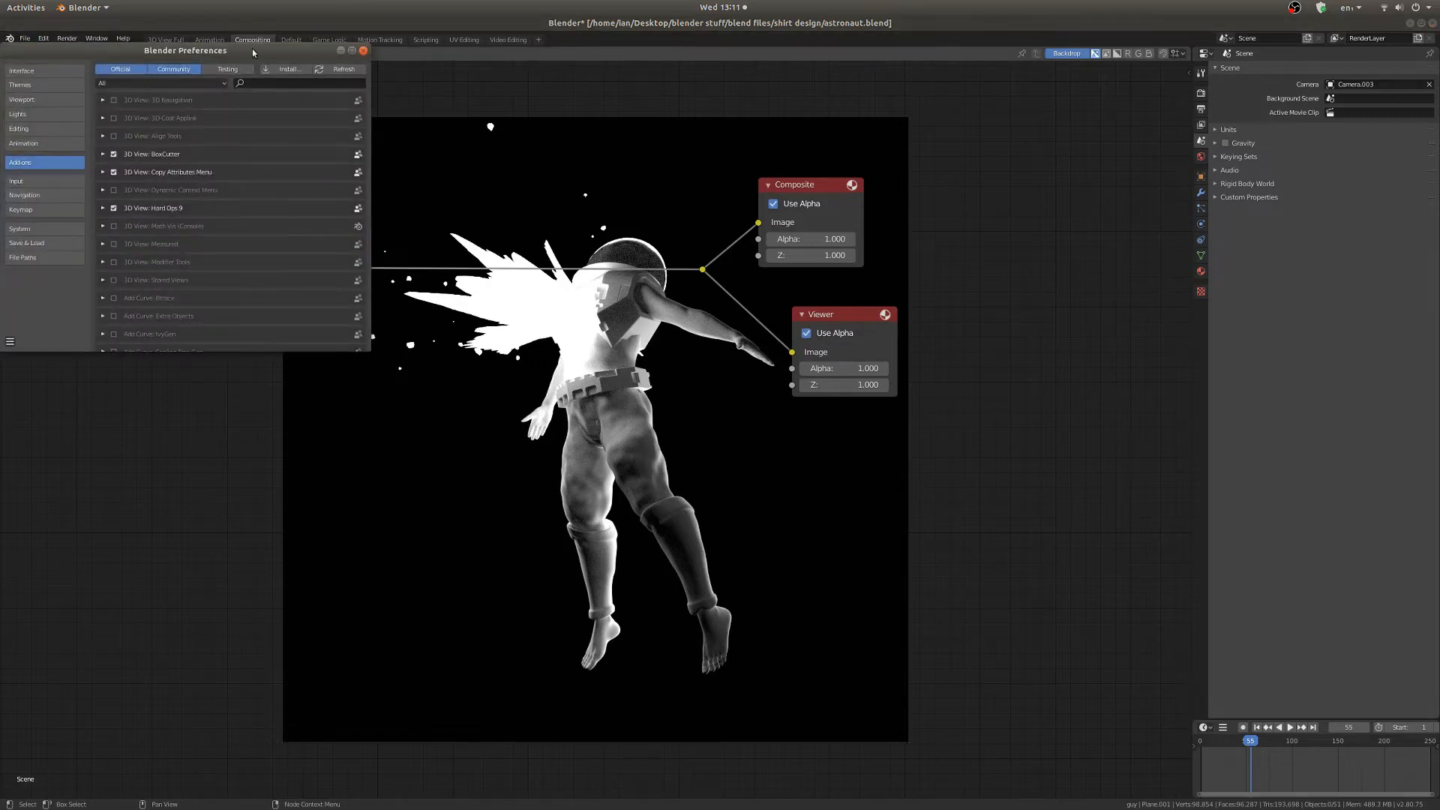
drag(184, 49, 356, 139)
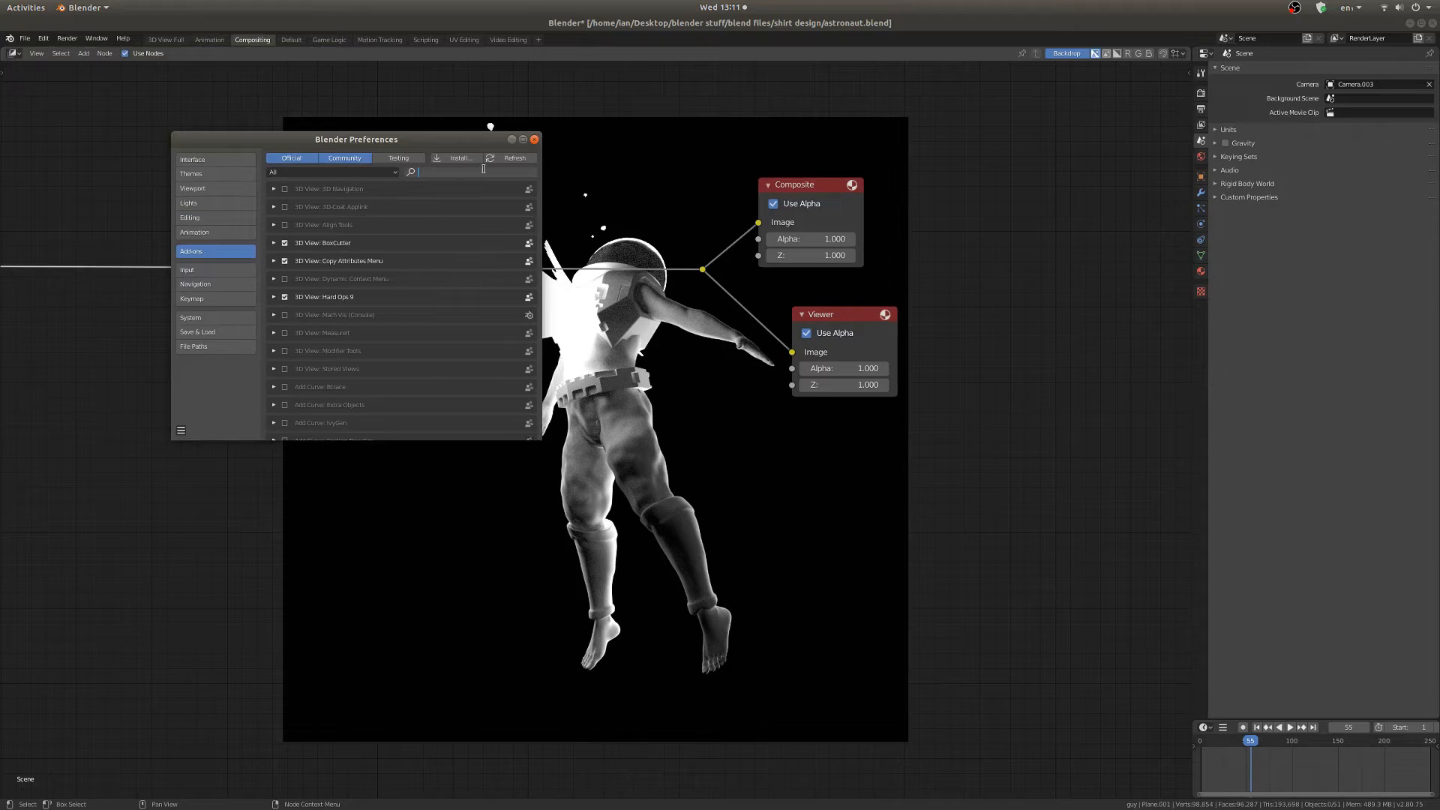
text(nod)
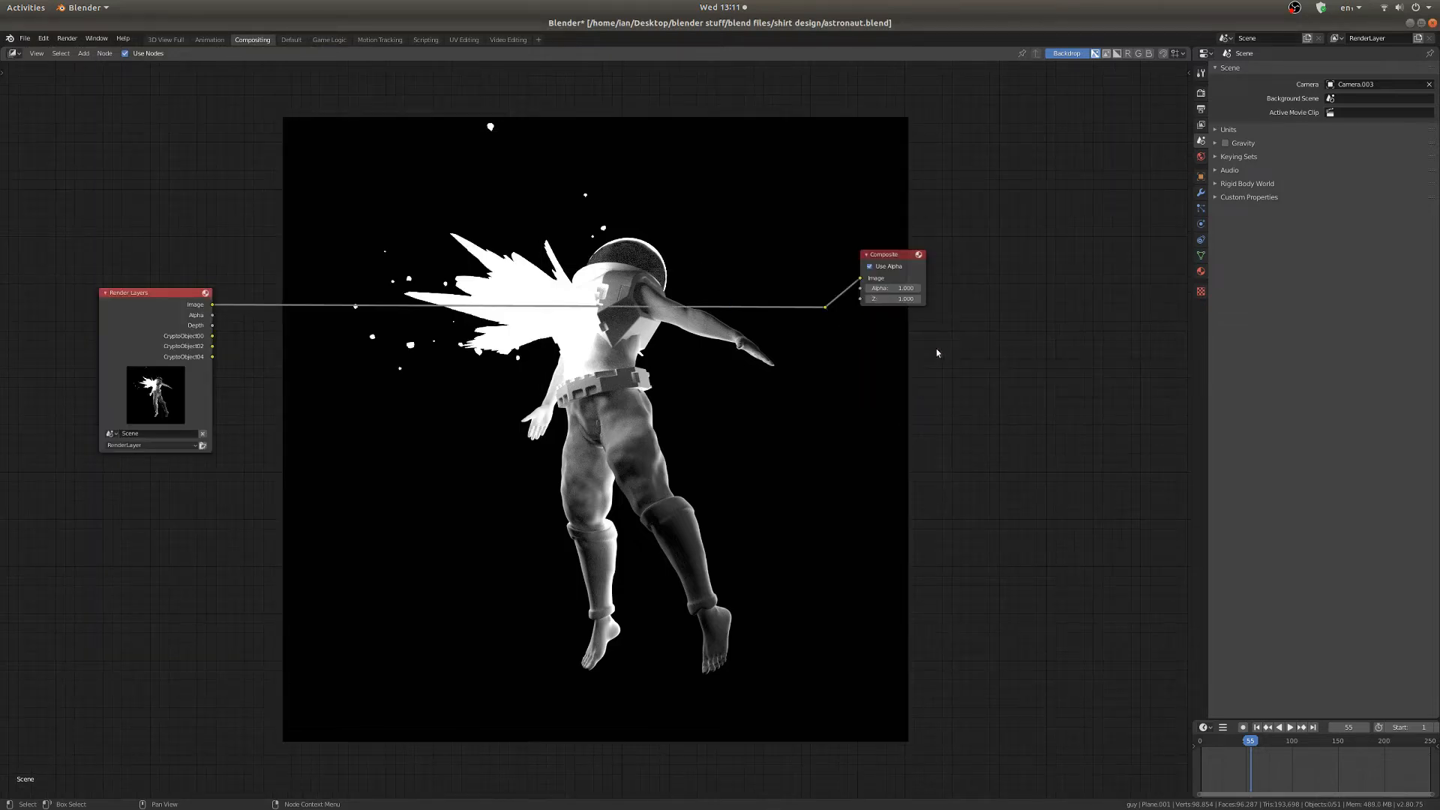
mouse_move(833, 319)
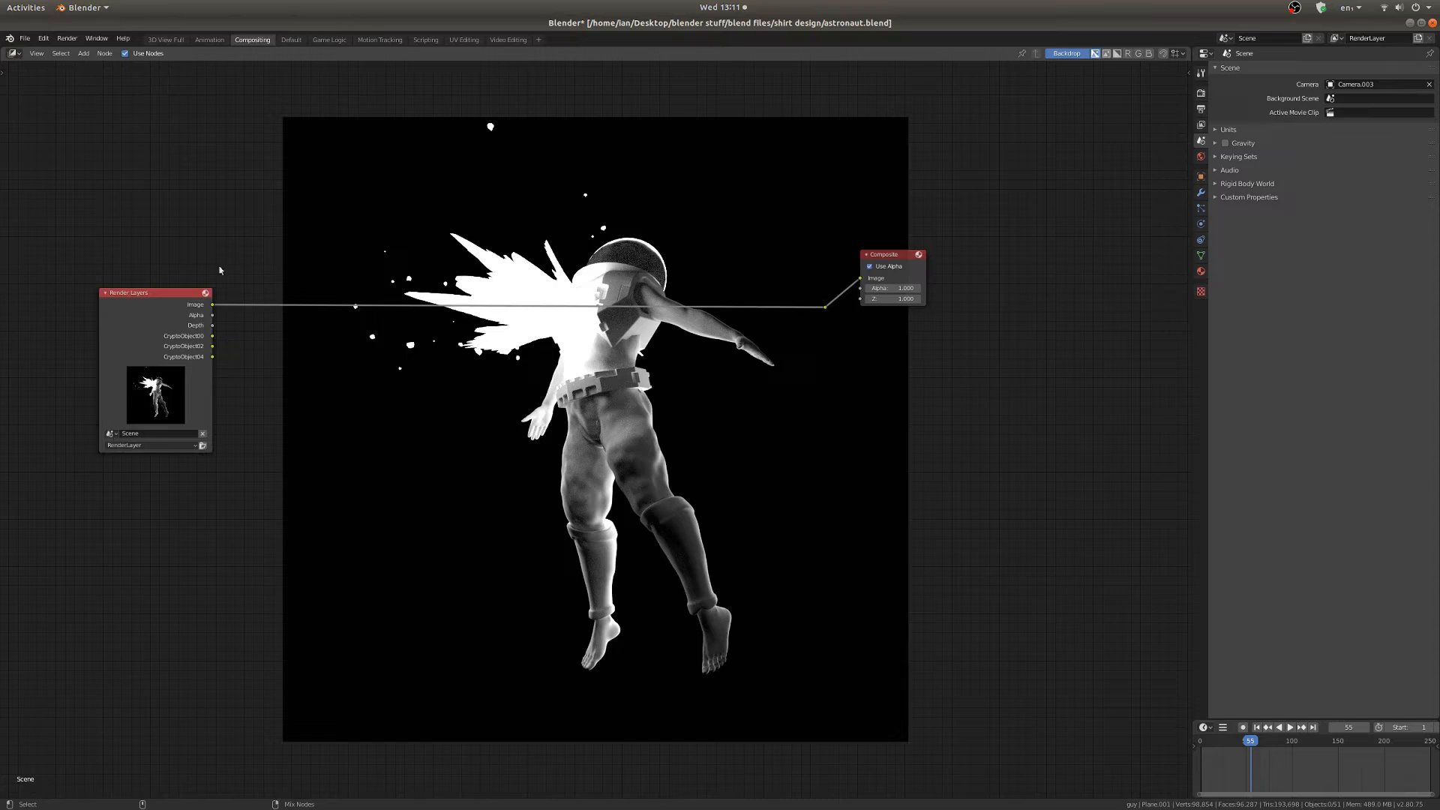
mouse_move(167, 324)
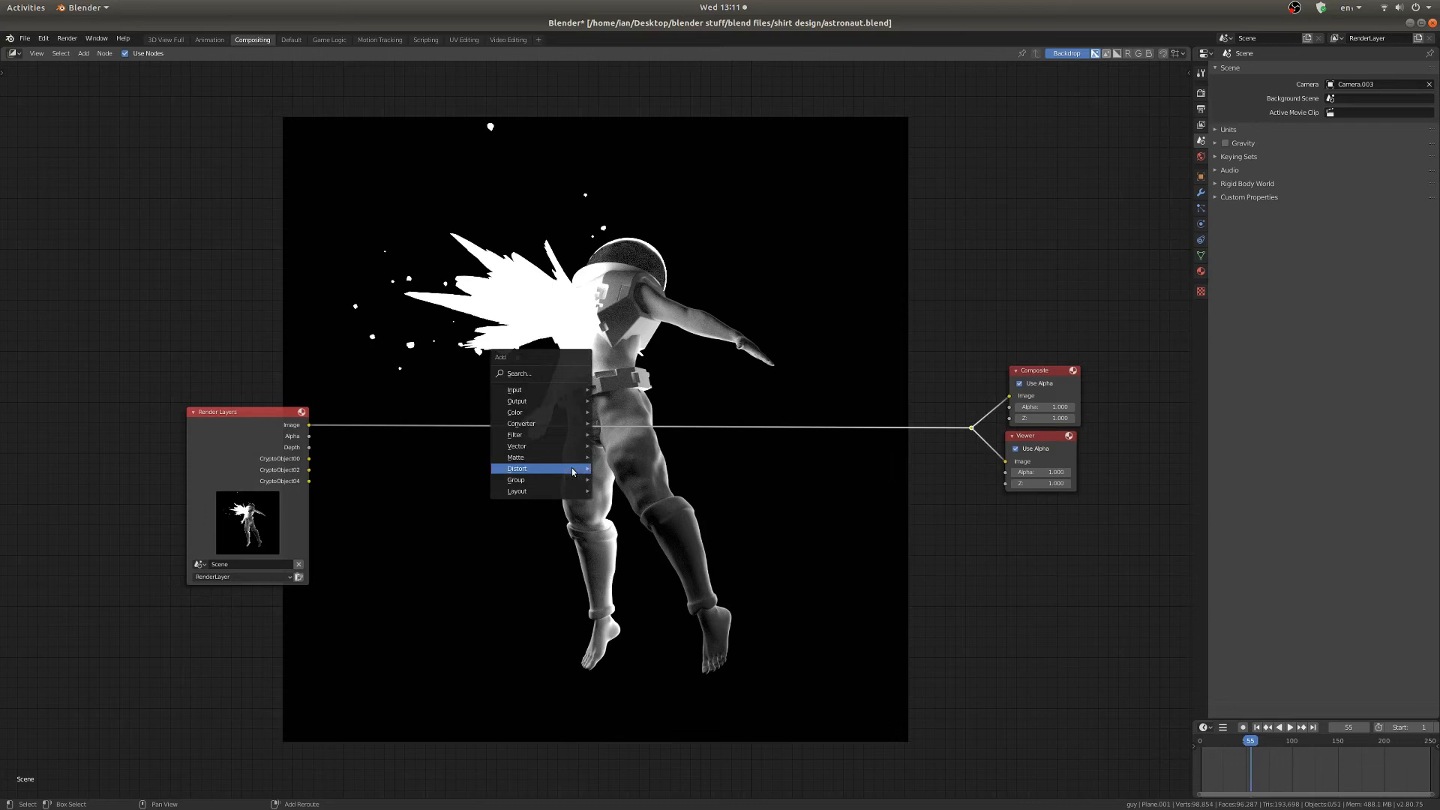
mouse_move(520, 423)
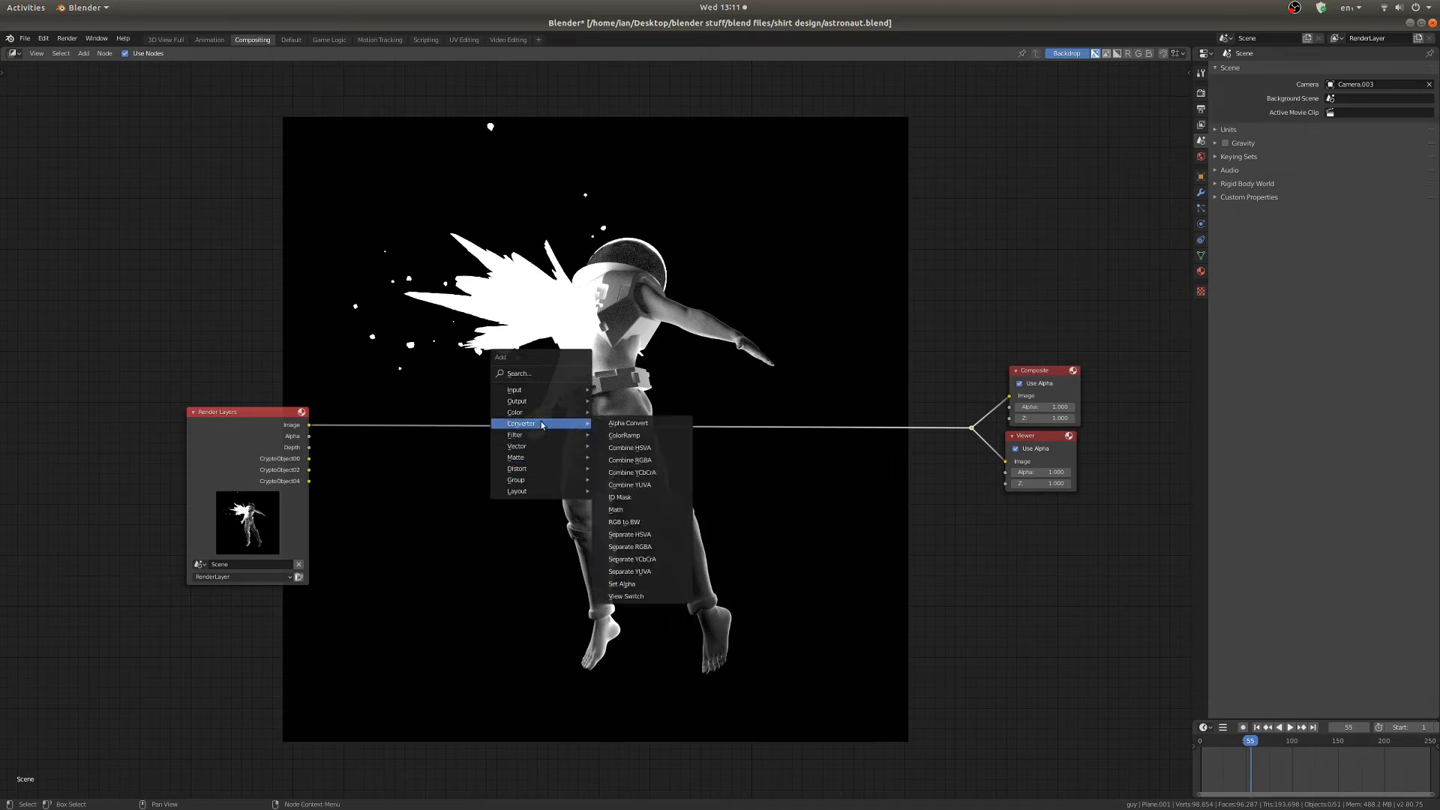
Add a ColorRamp node on the Render Layers link and test-drag its black stop
click(624, 434)
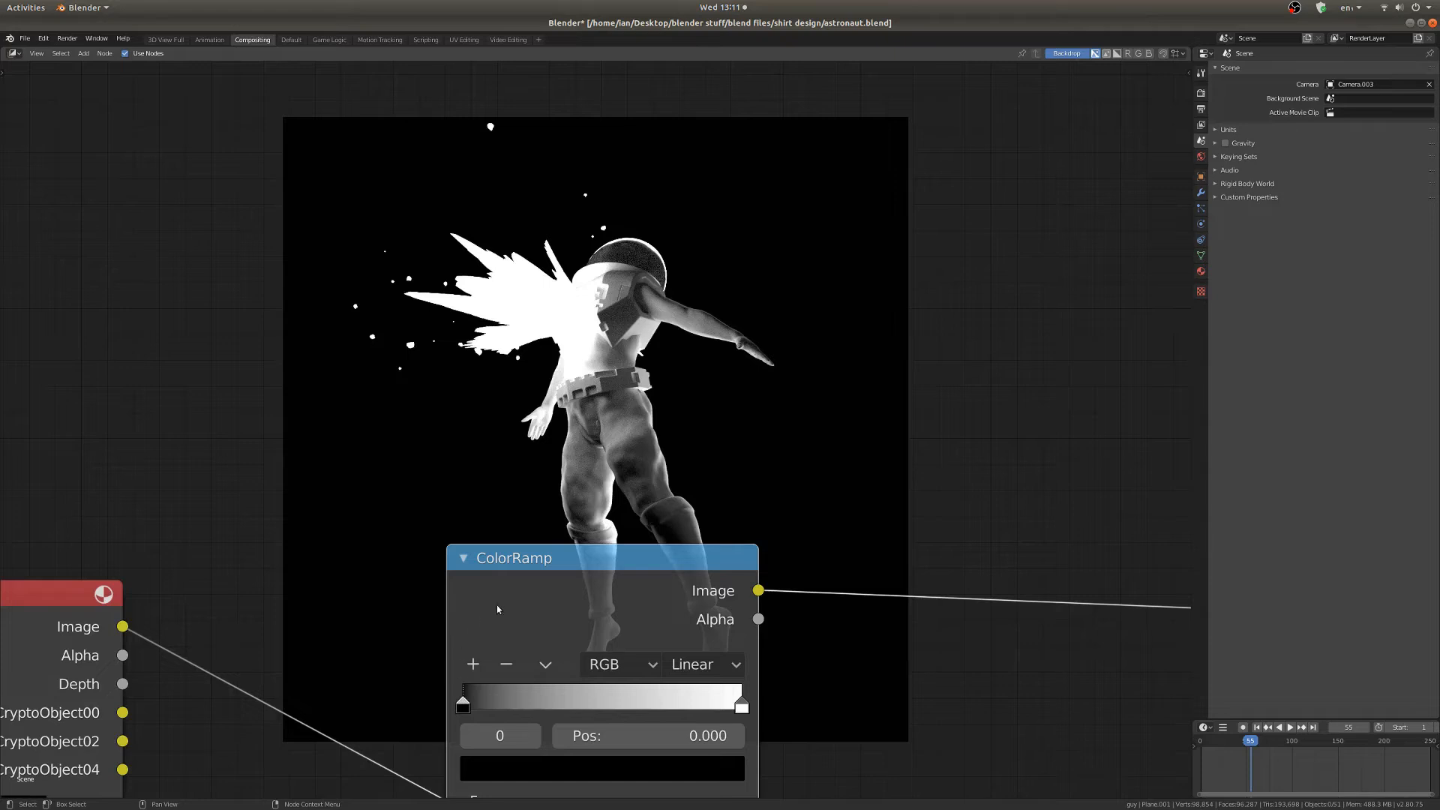
drag(462, 703, 487, 703)
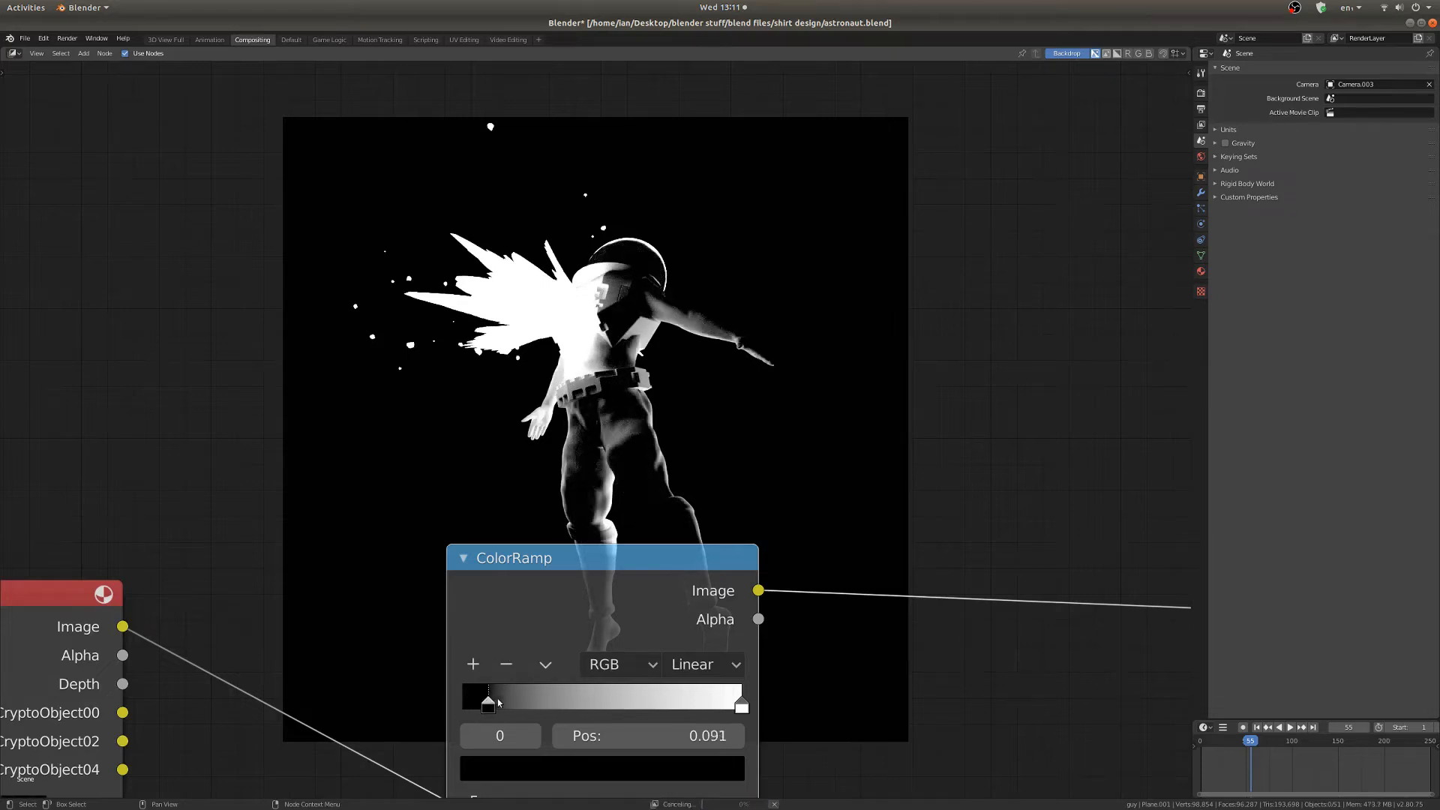
drag(488, 703, 547, 703)
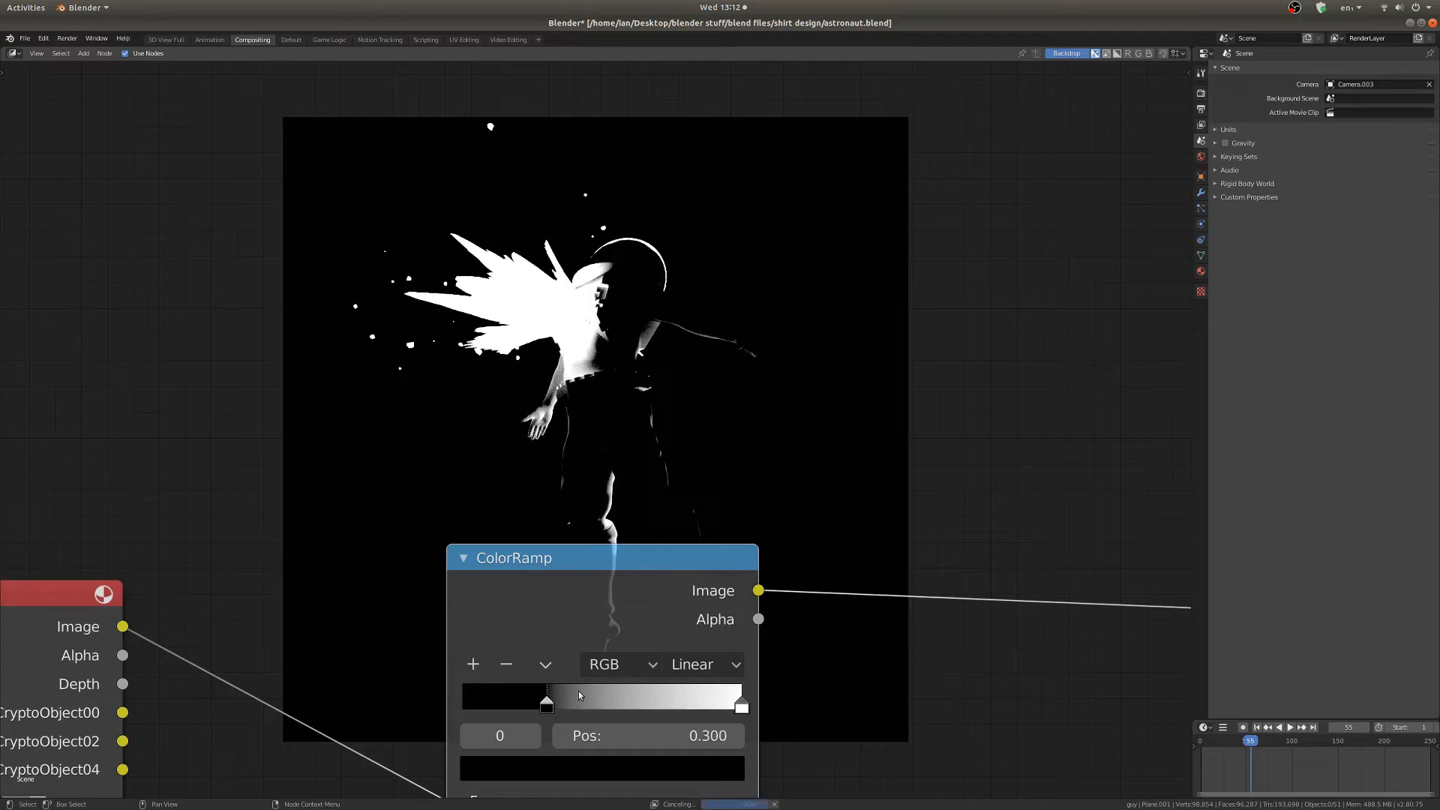
drag(546, 704, 557, 704)
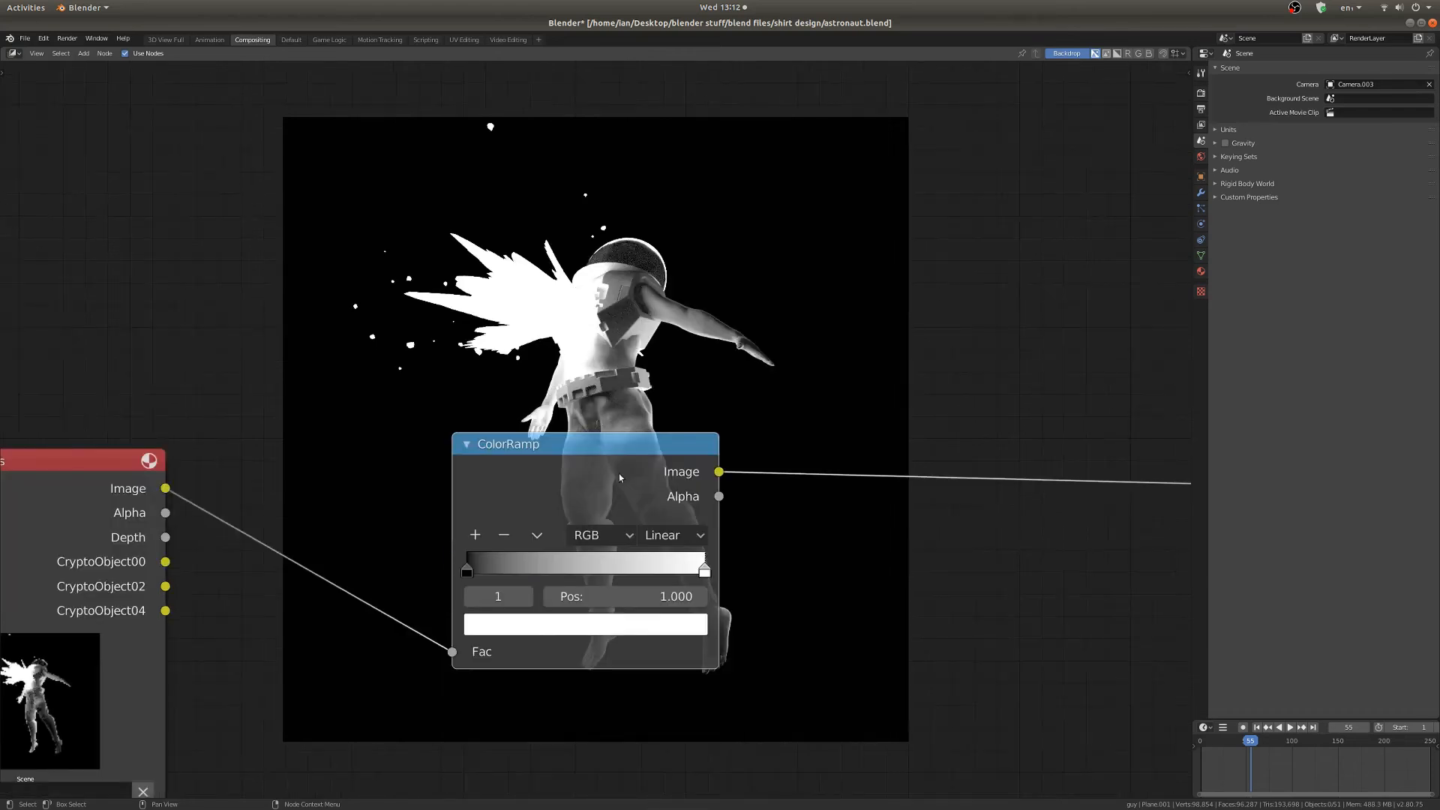
Set the ColorRamp interpolation to Constant
click(600, 535)
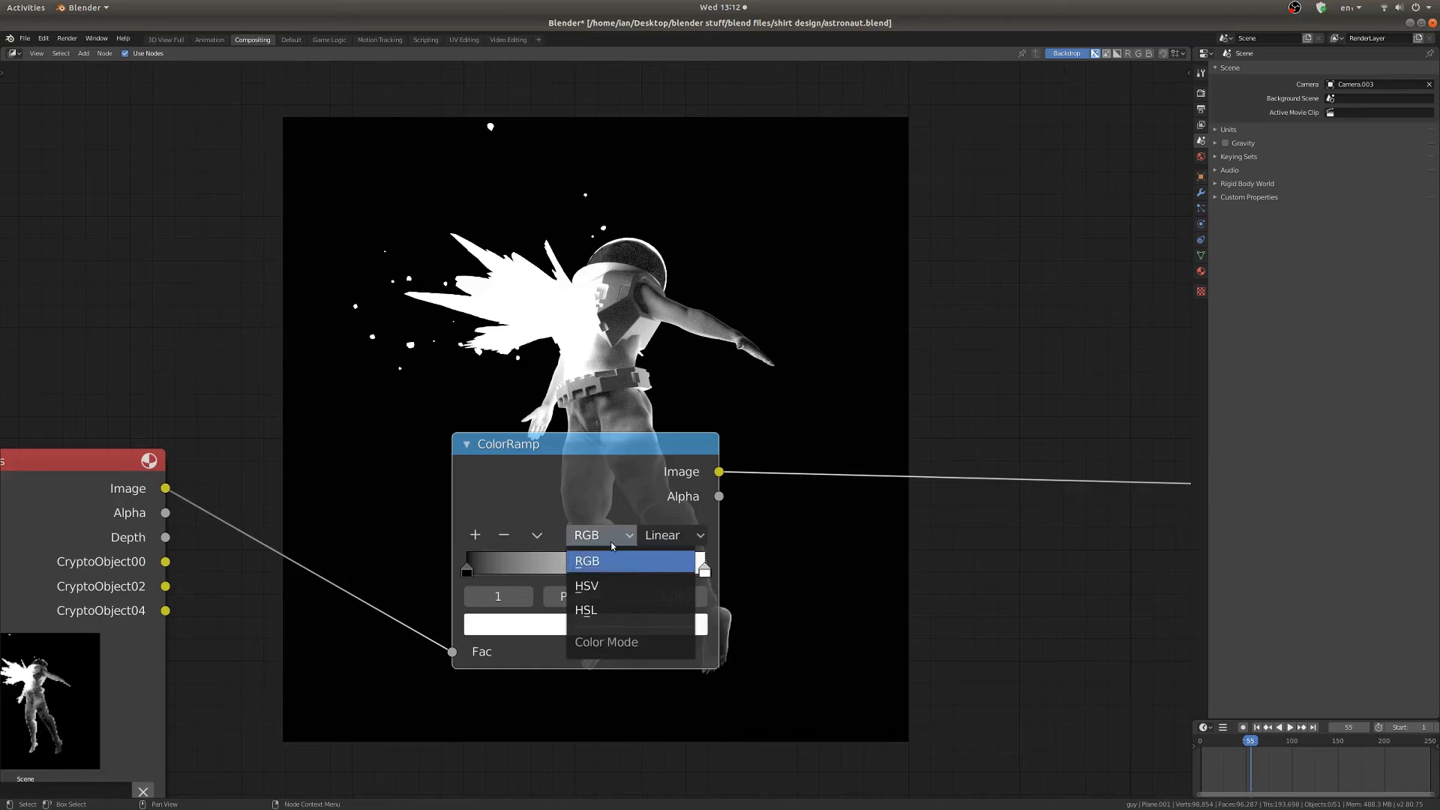
click(672, 535)
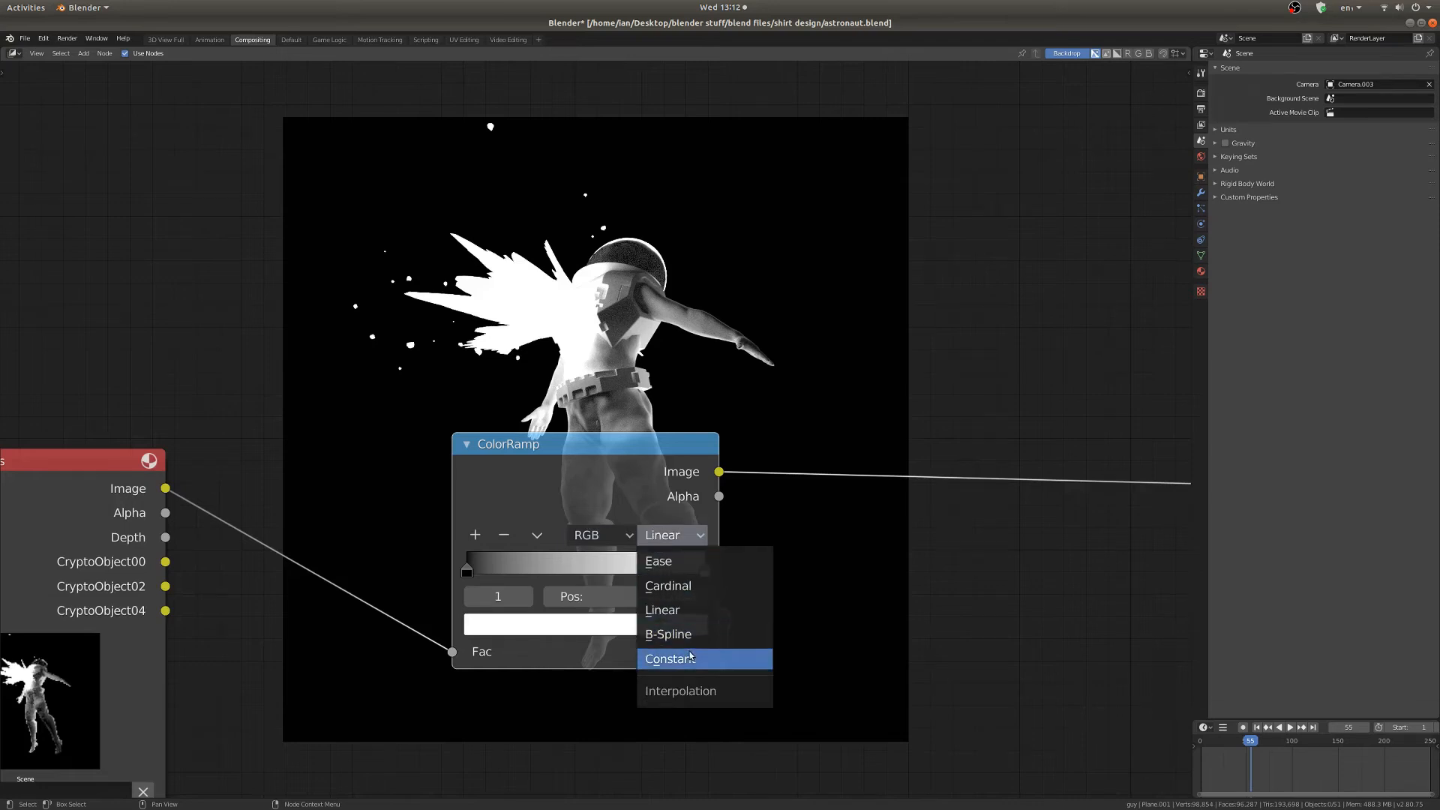
click(670, 659)
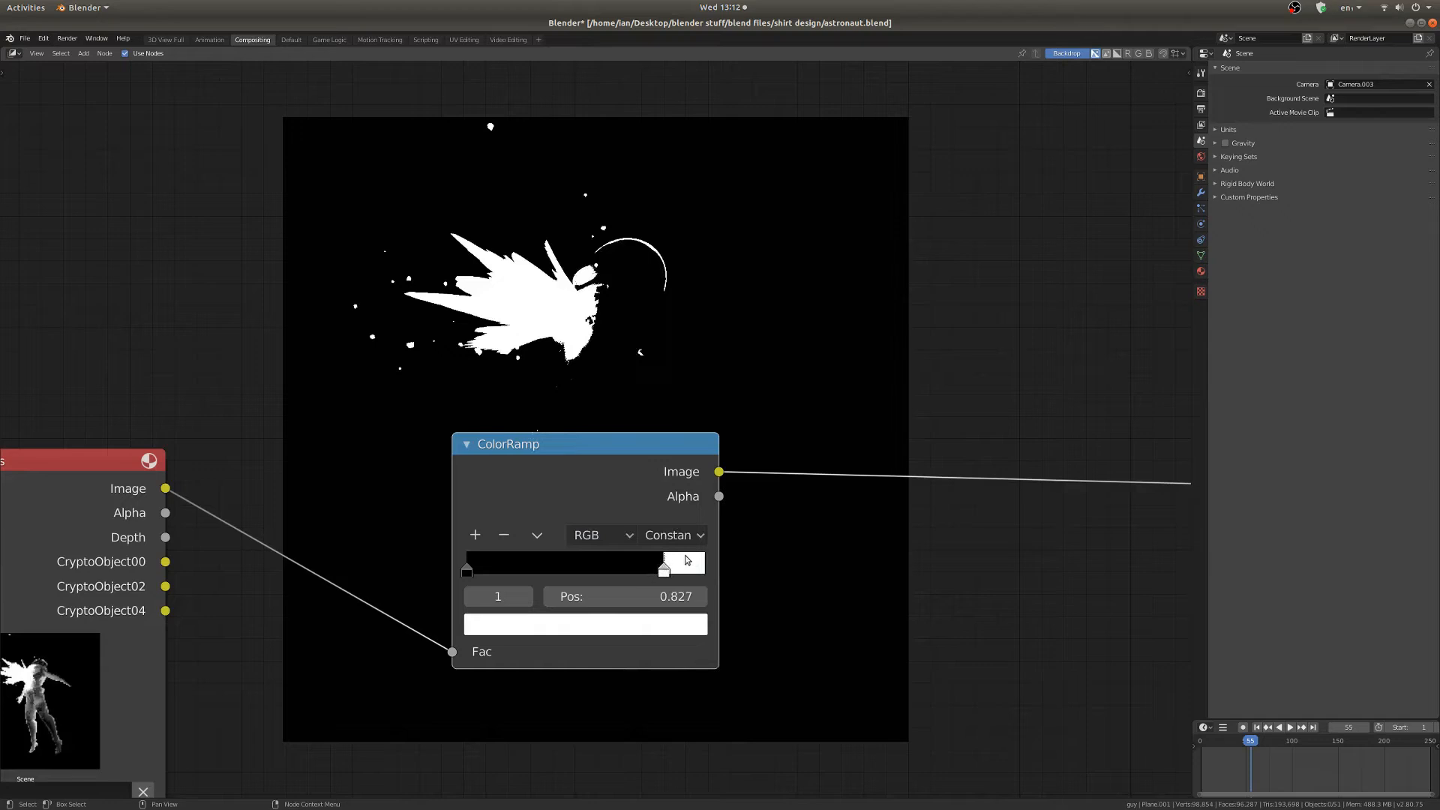
Drag the white stop to try a cutoff around 0.286, then reposition it
drag(663, 569, 555, 570)
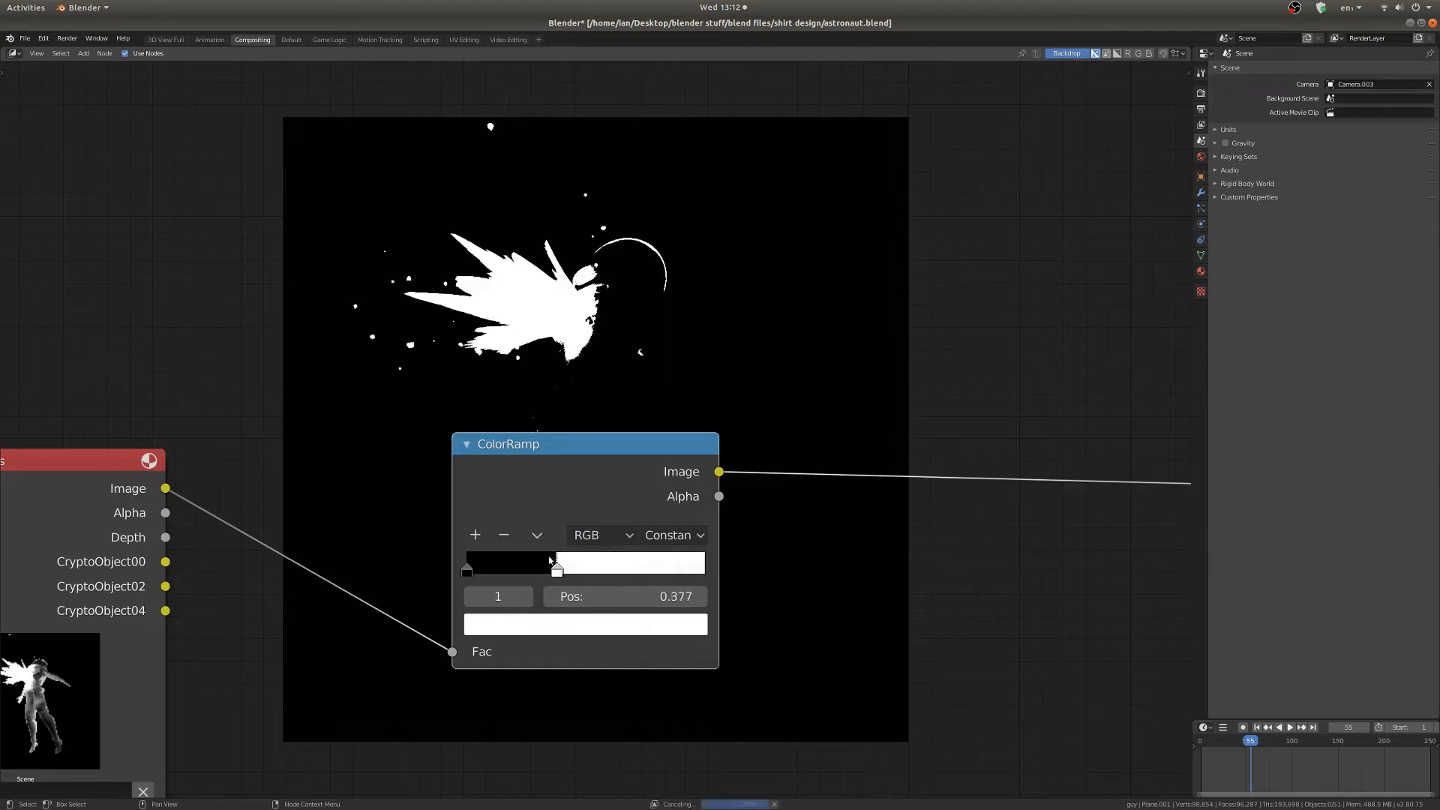
drag(556, 569, 532, 570)
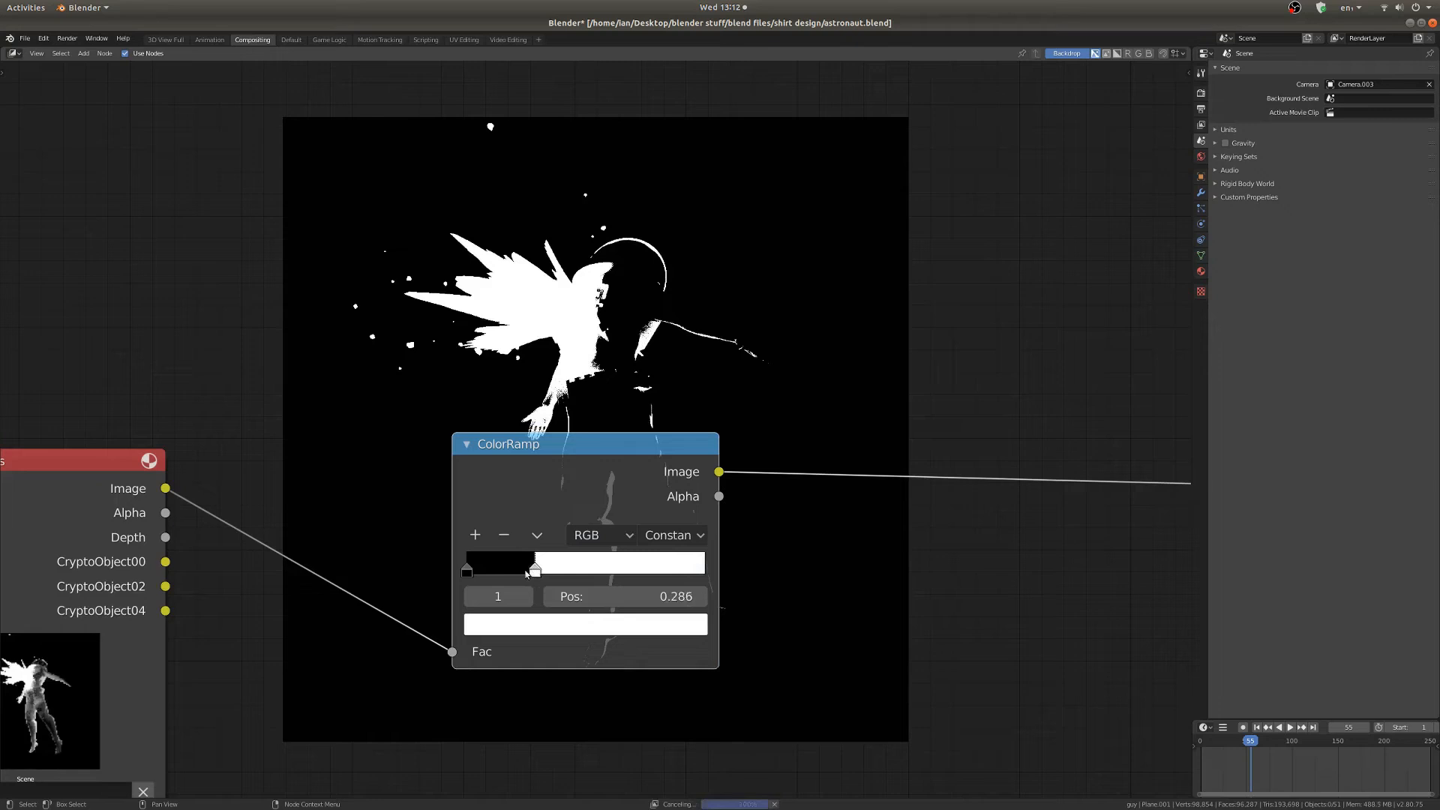
drag(533, 570, 652, 571)
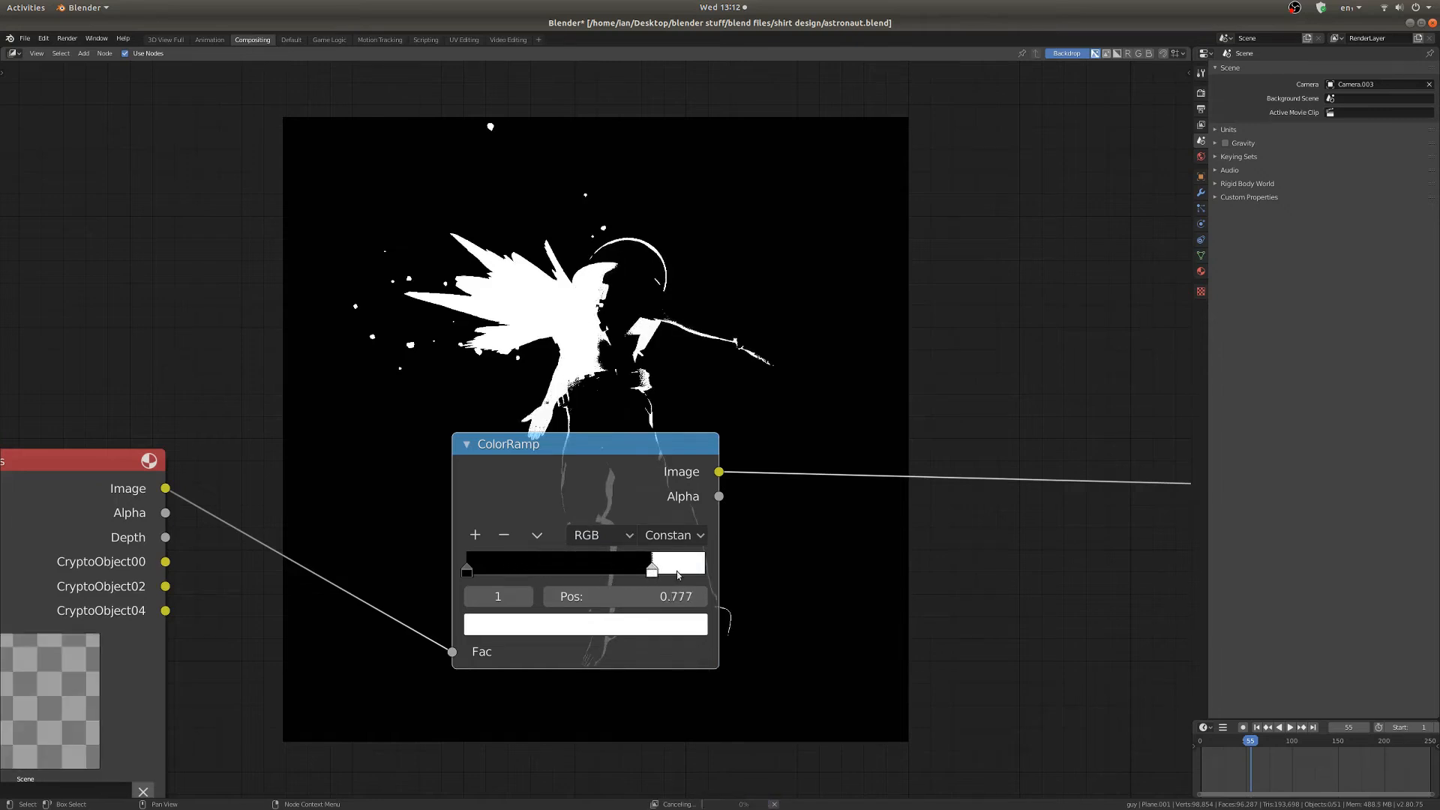
Colour the new middle stop blue and slide it toward the dark end near 0.118
drag(652, 569, 705, 569)
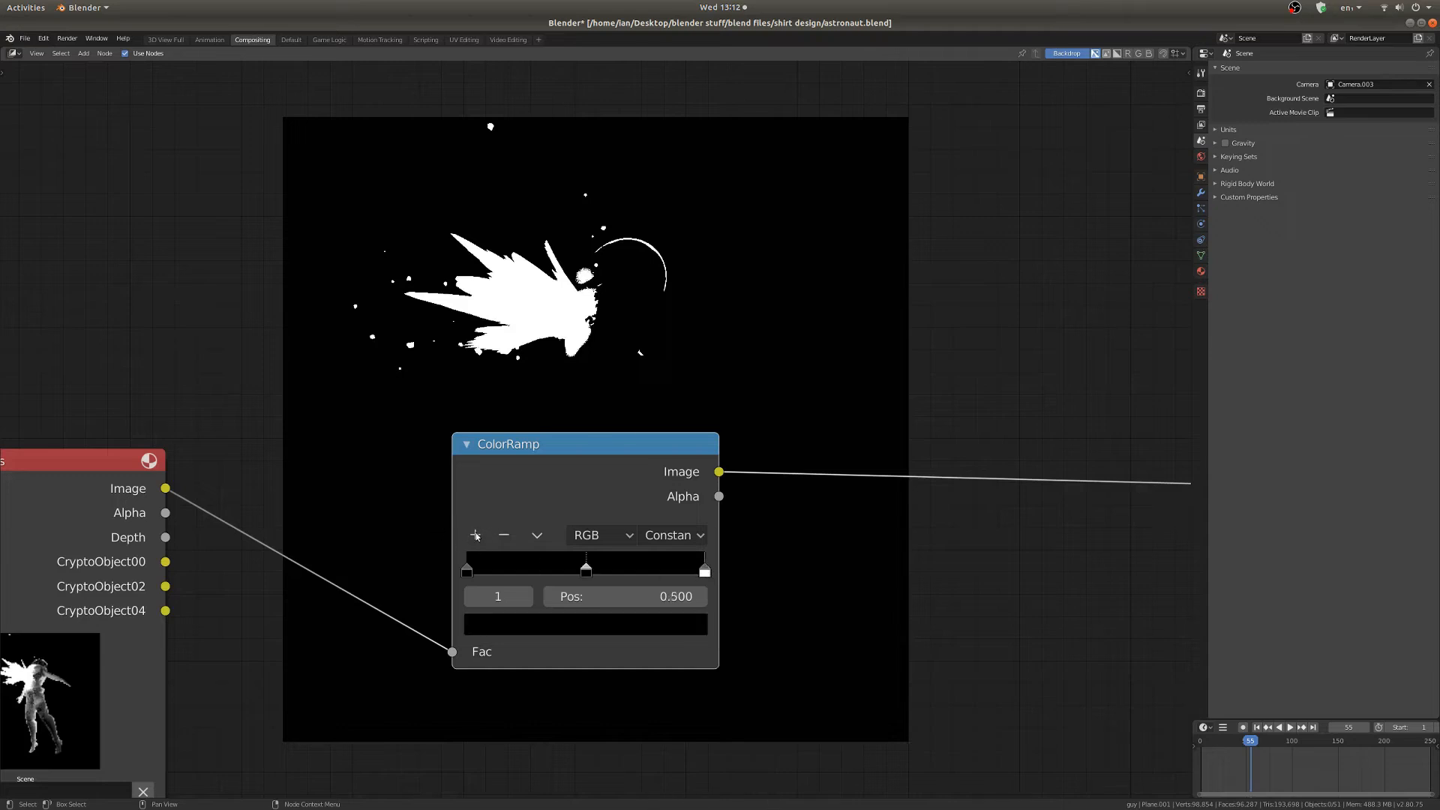
click(586, 625)
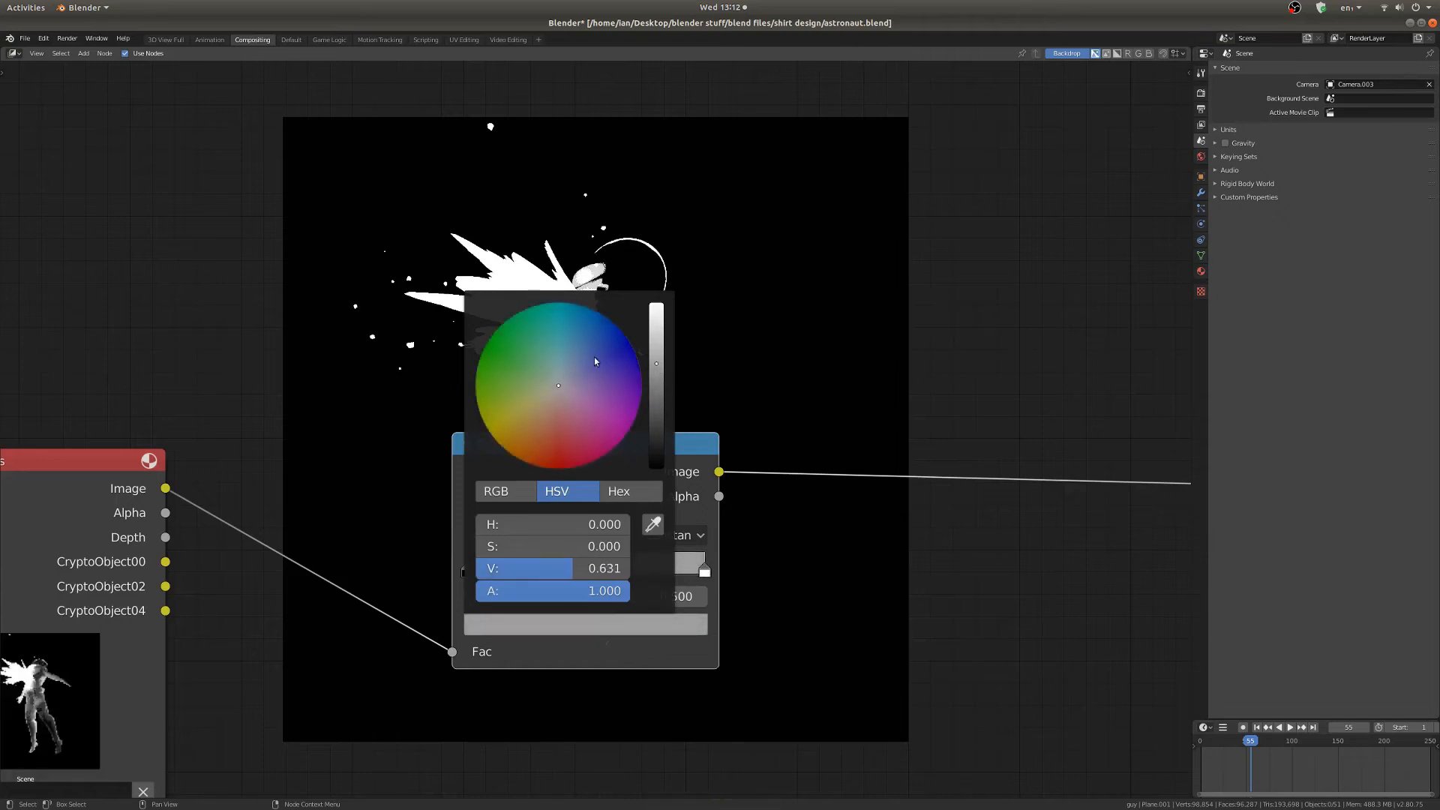
click(589, 342)
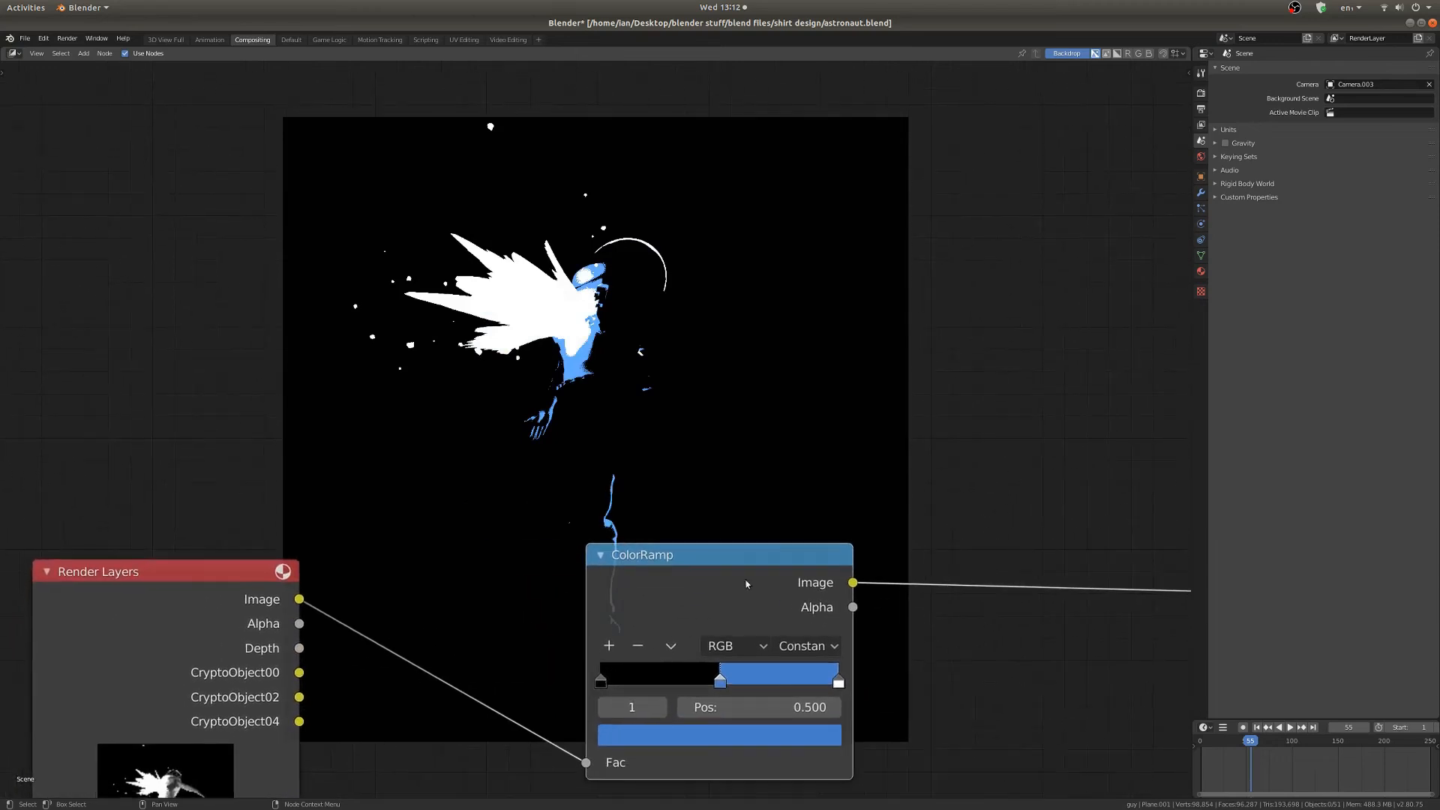
drag(720, 678, 663, 678)
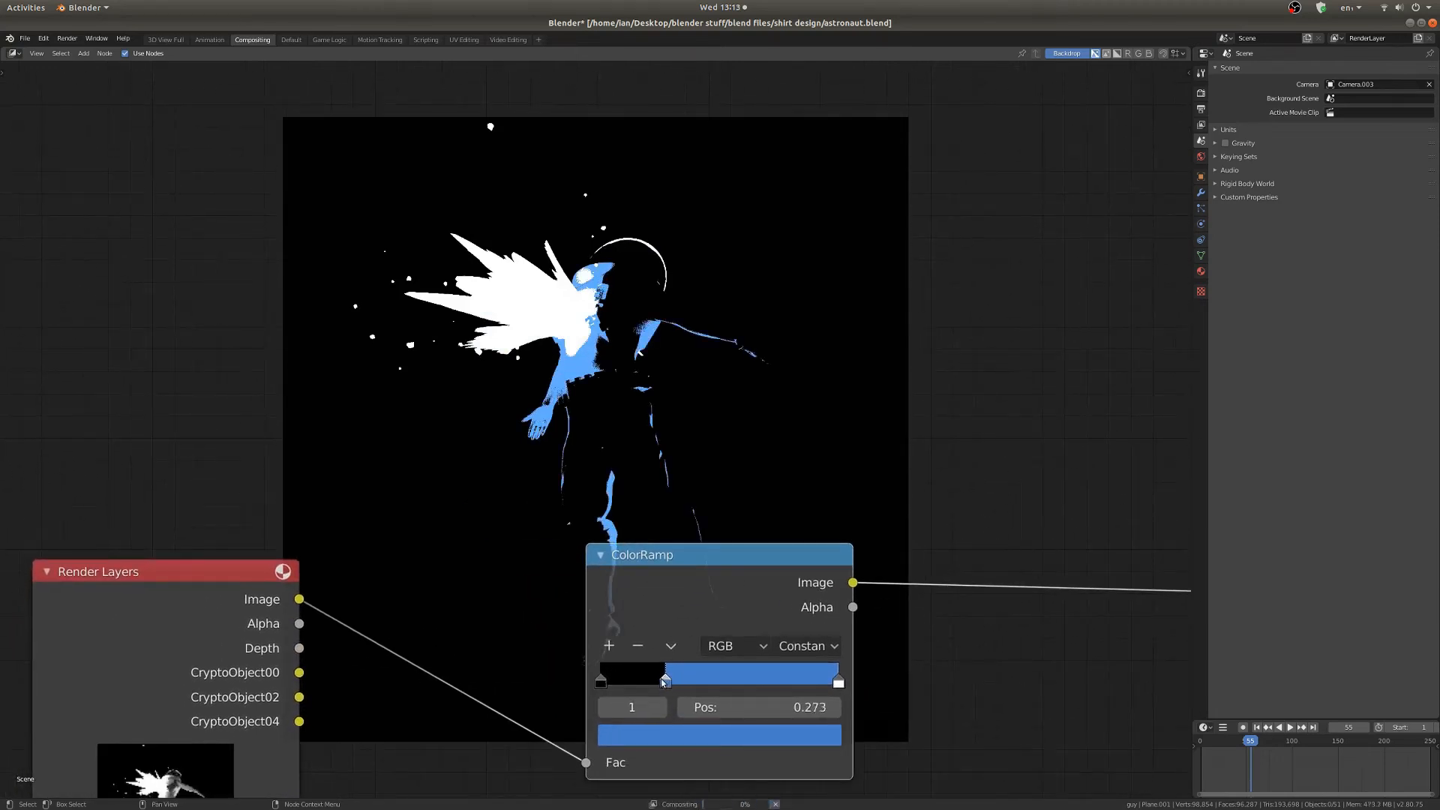
drag(664, 681, 629, 680)
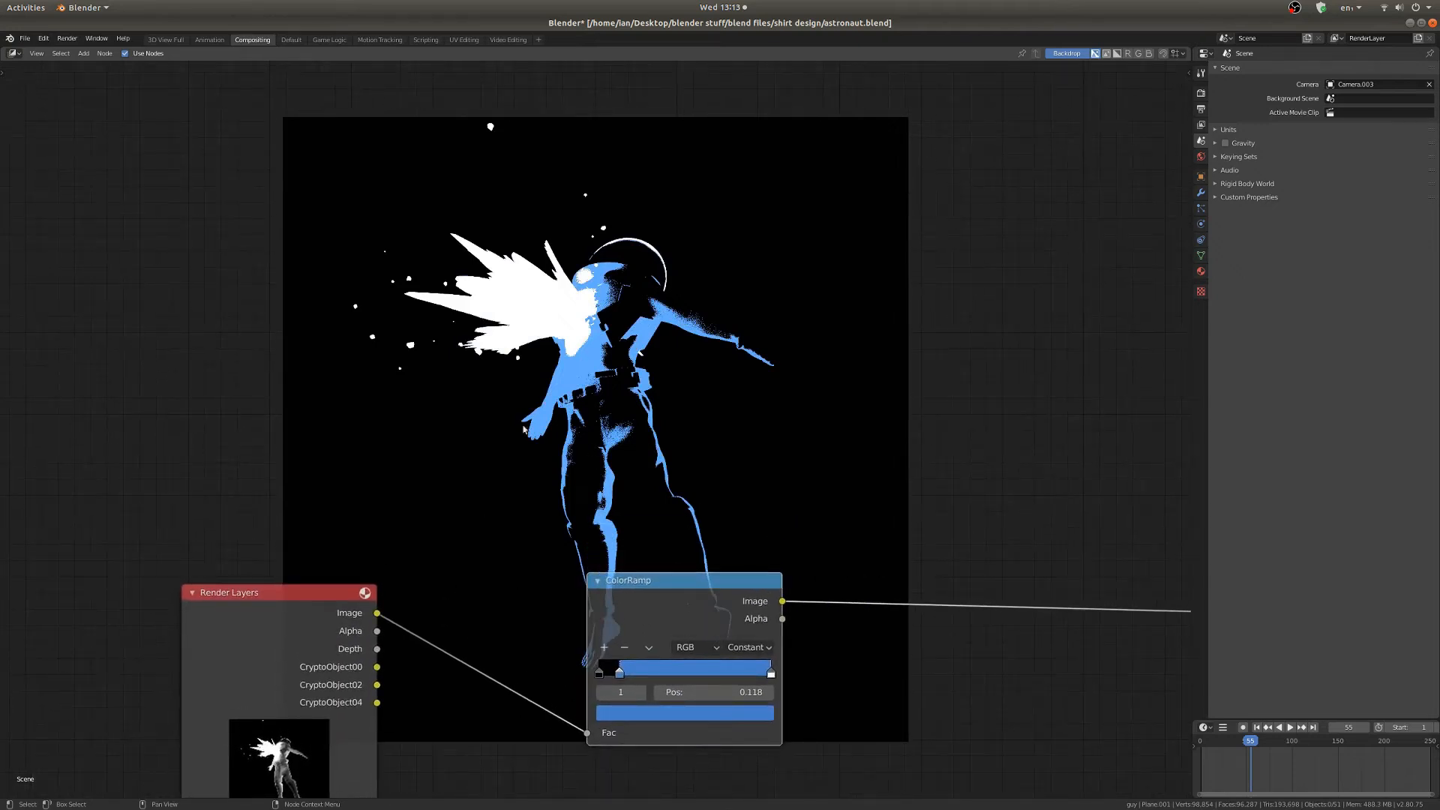
mouse_move(739, 643)
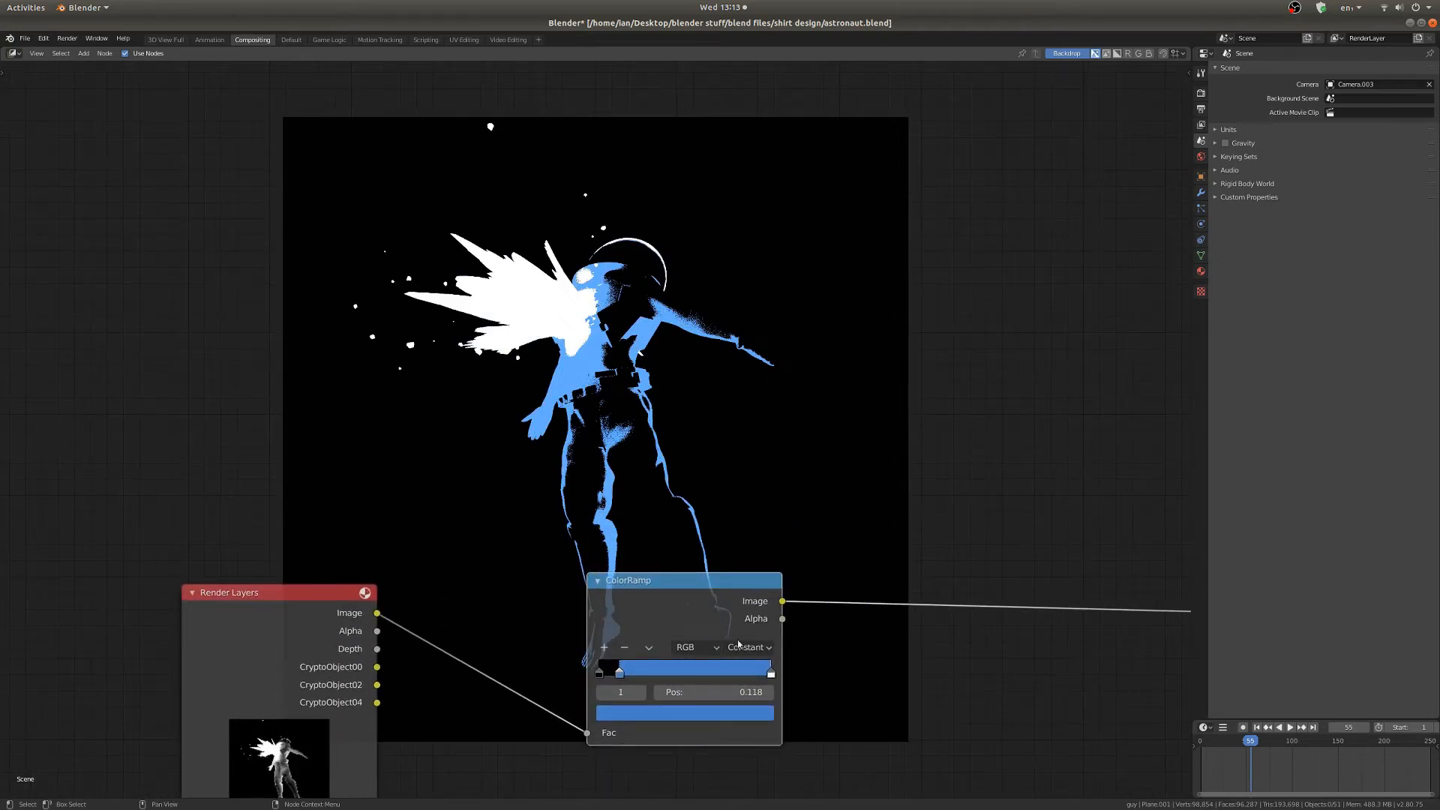
click(605, 647)
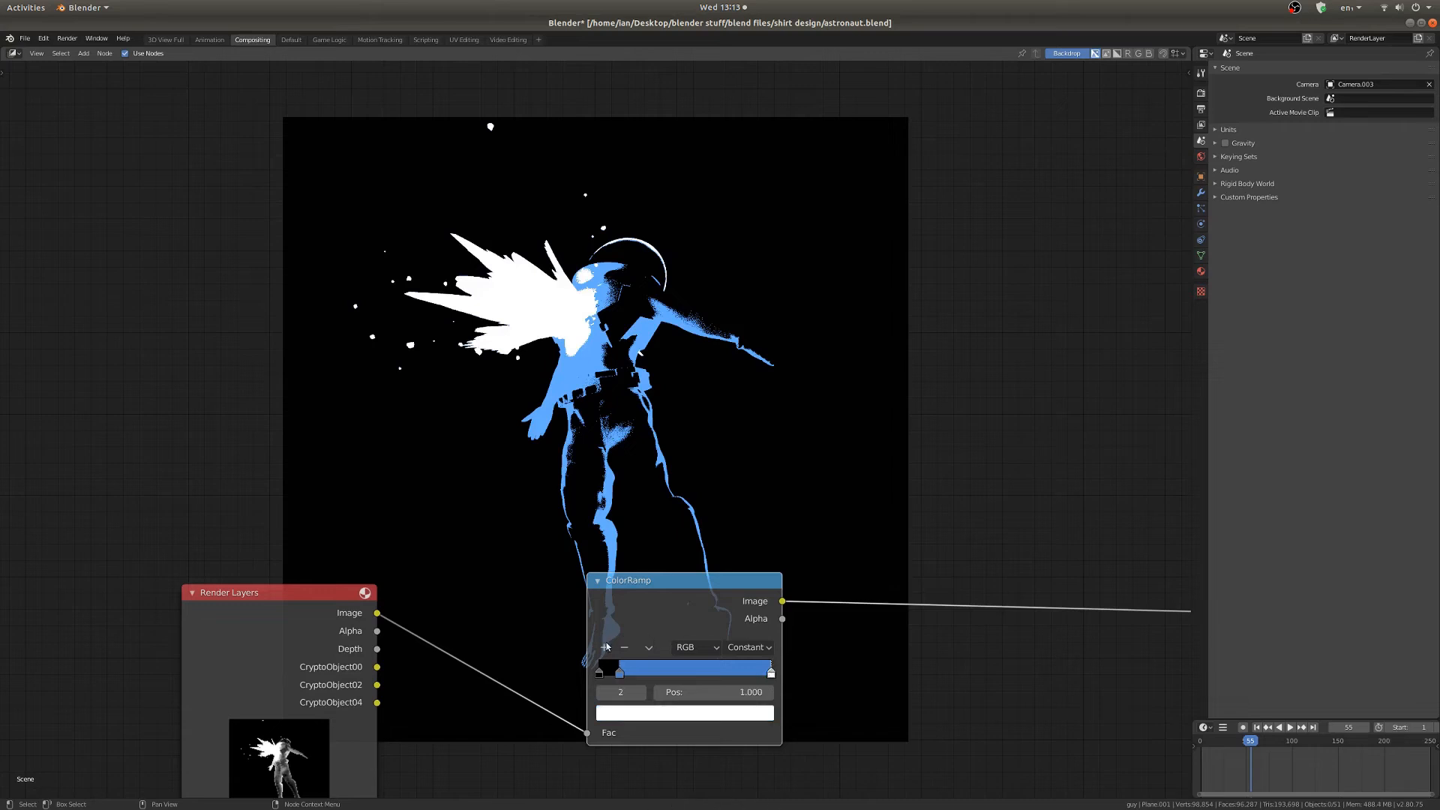
Place a new yellow stop on the ramp, just after the blue stop
drag(769, 671, 693, 671)
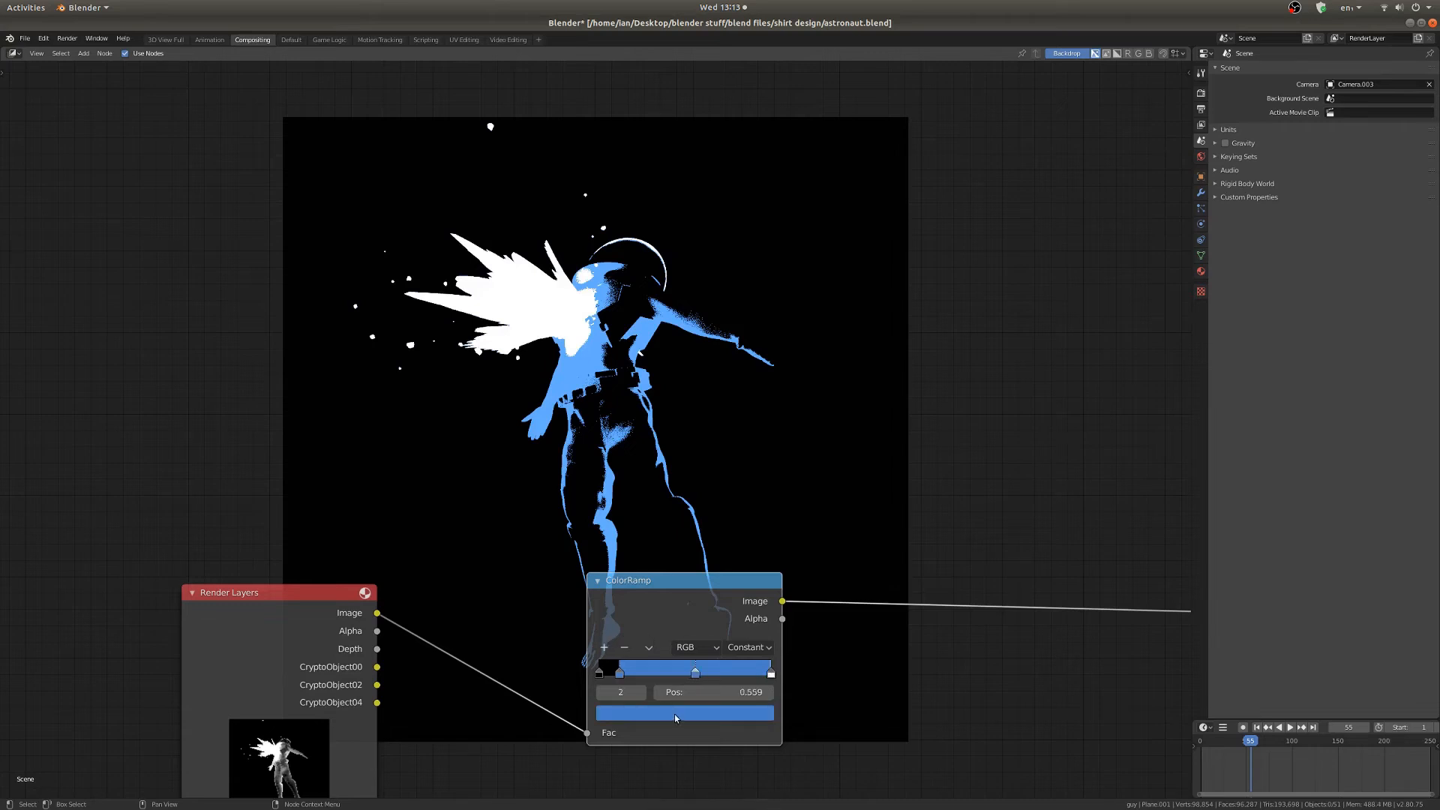
click(684, 713)
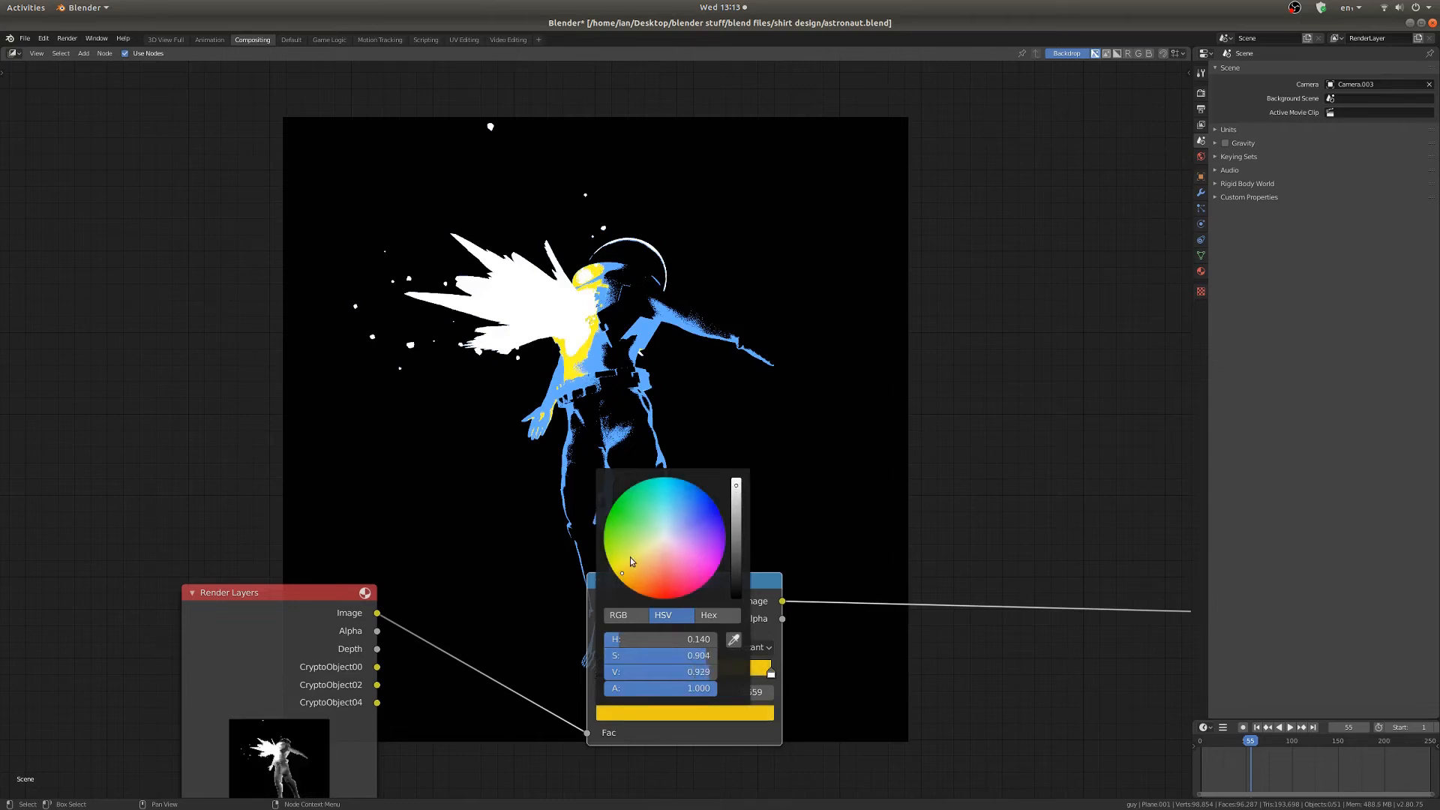
click(630, 581)
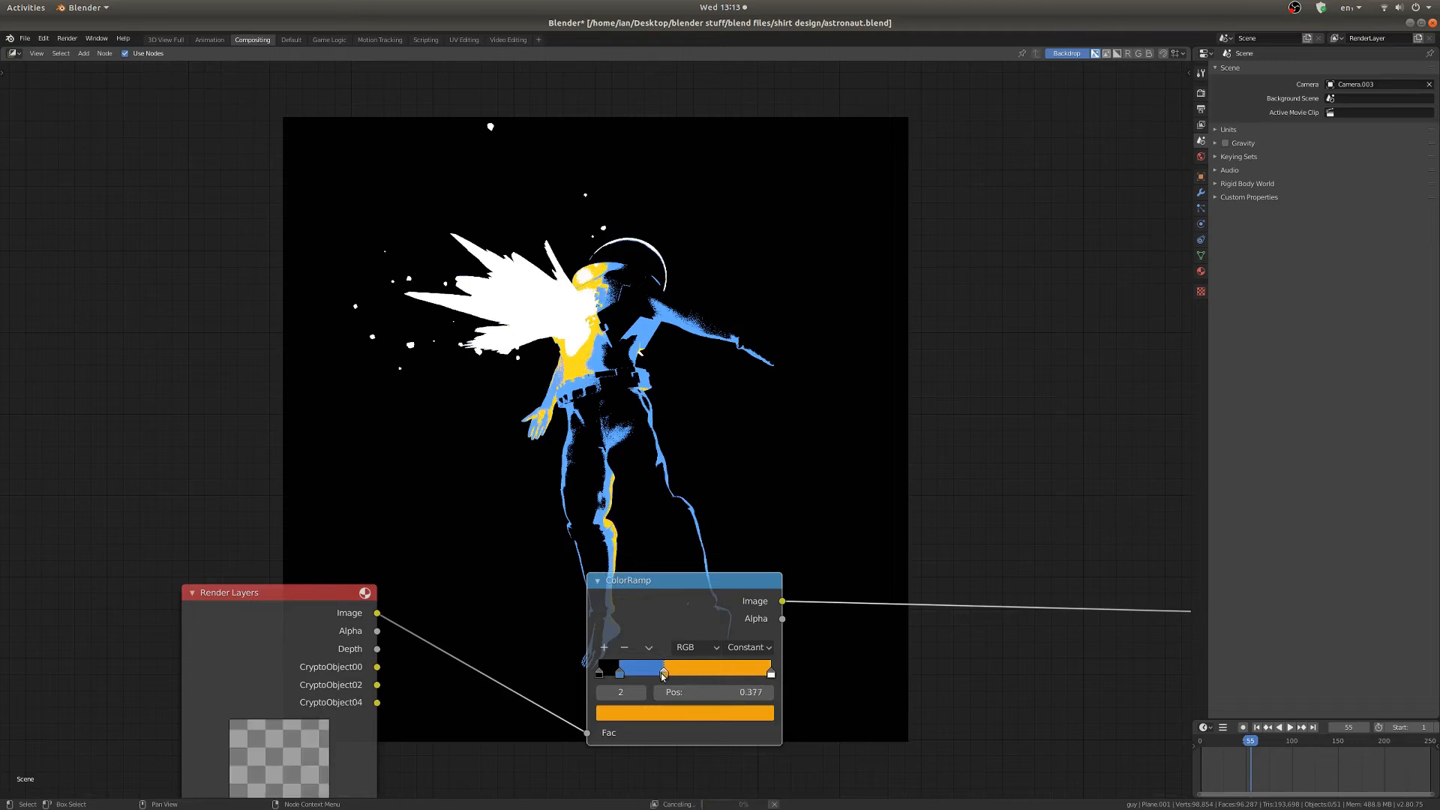
drag(663, 667, 651, 667)
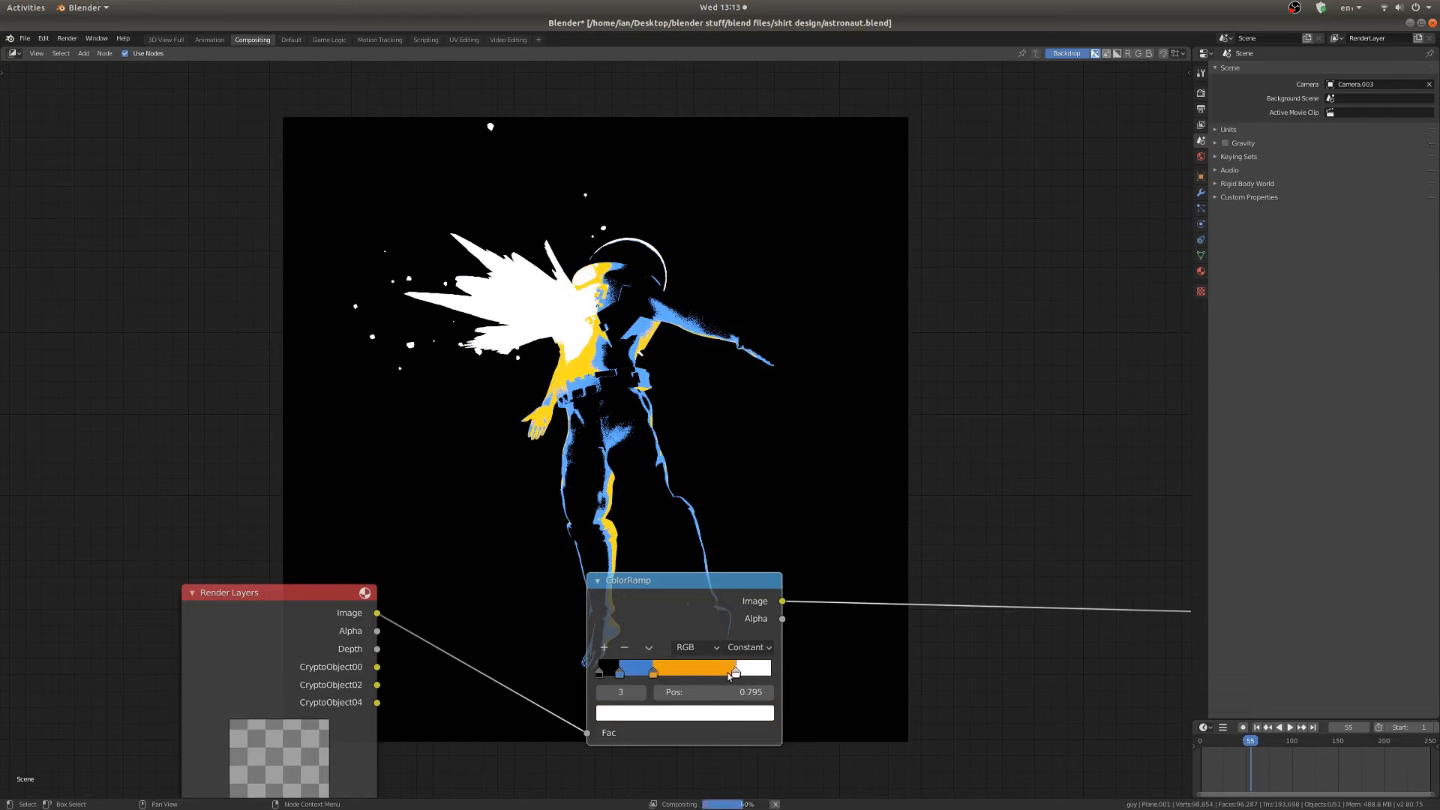
Move the white stop onto the highlights and warm the yellow toward orange
drag(735, 671, 734, 670)
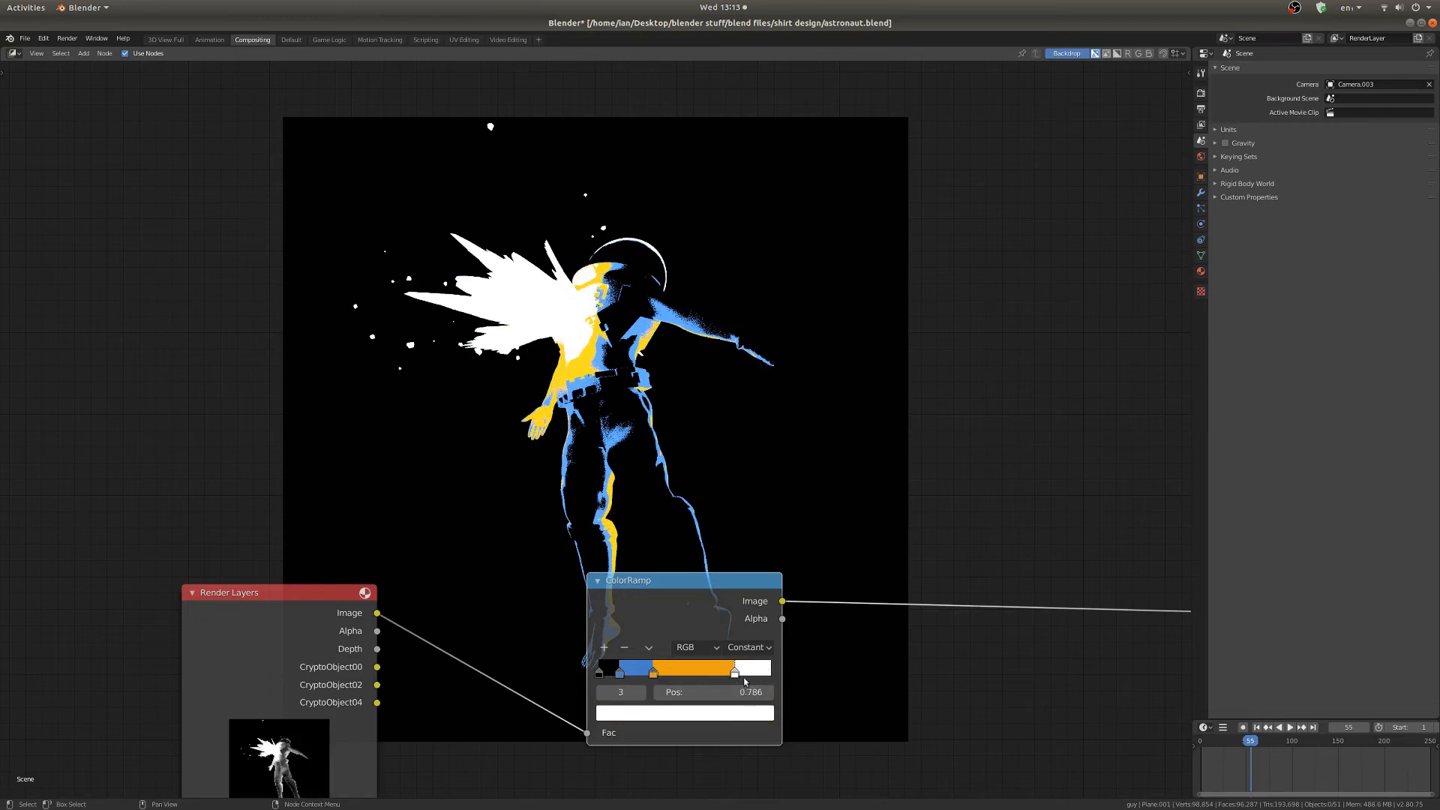
click(735, 672)
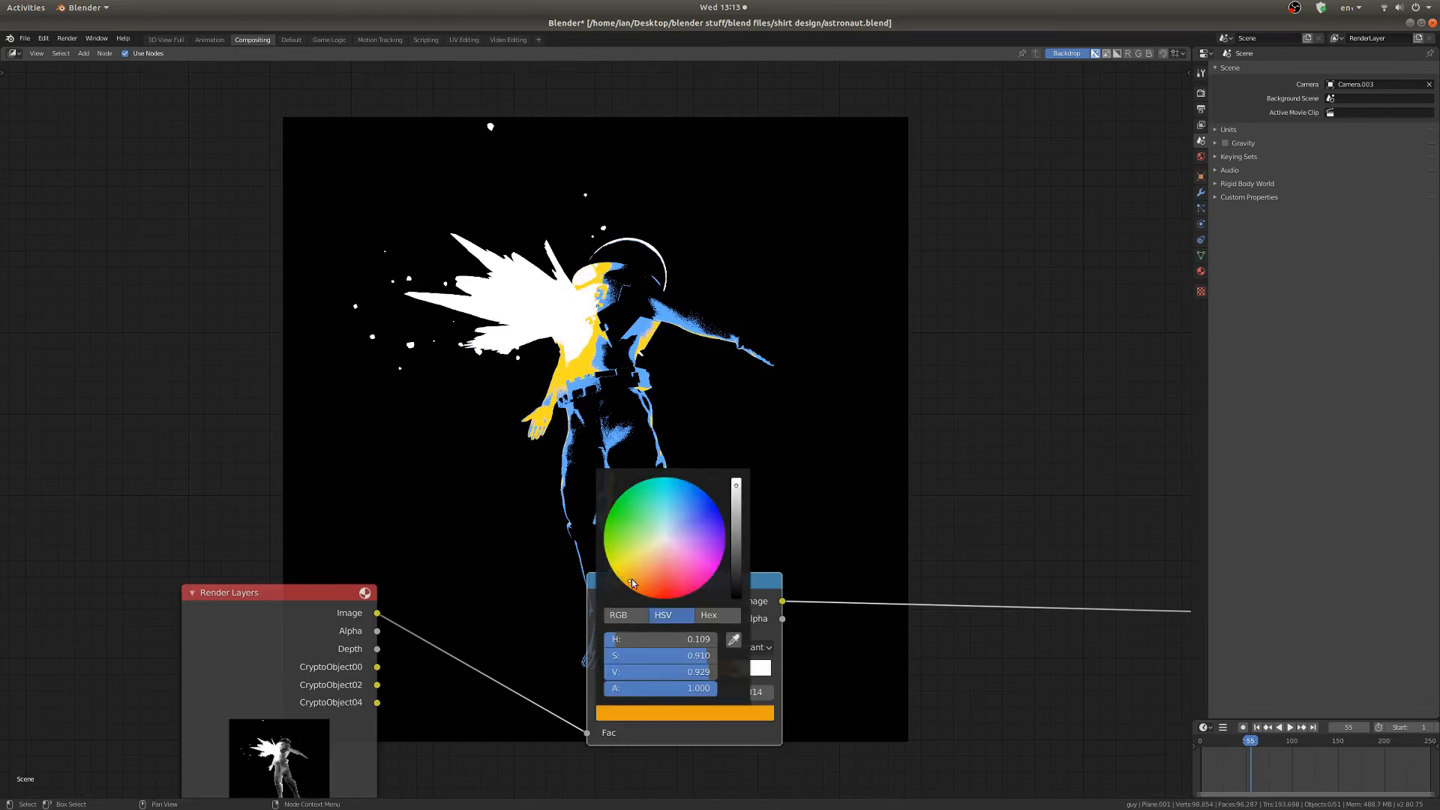
drag(634, 584, 632, 581)
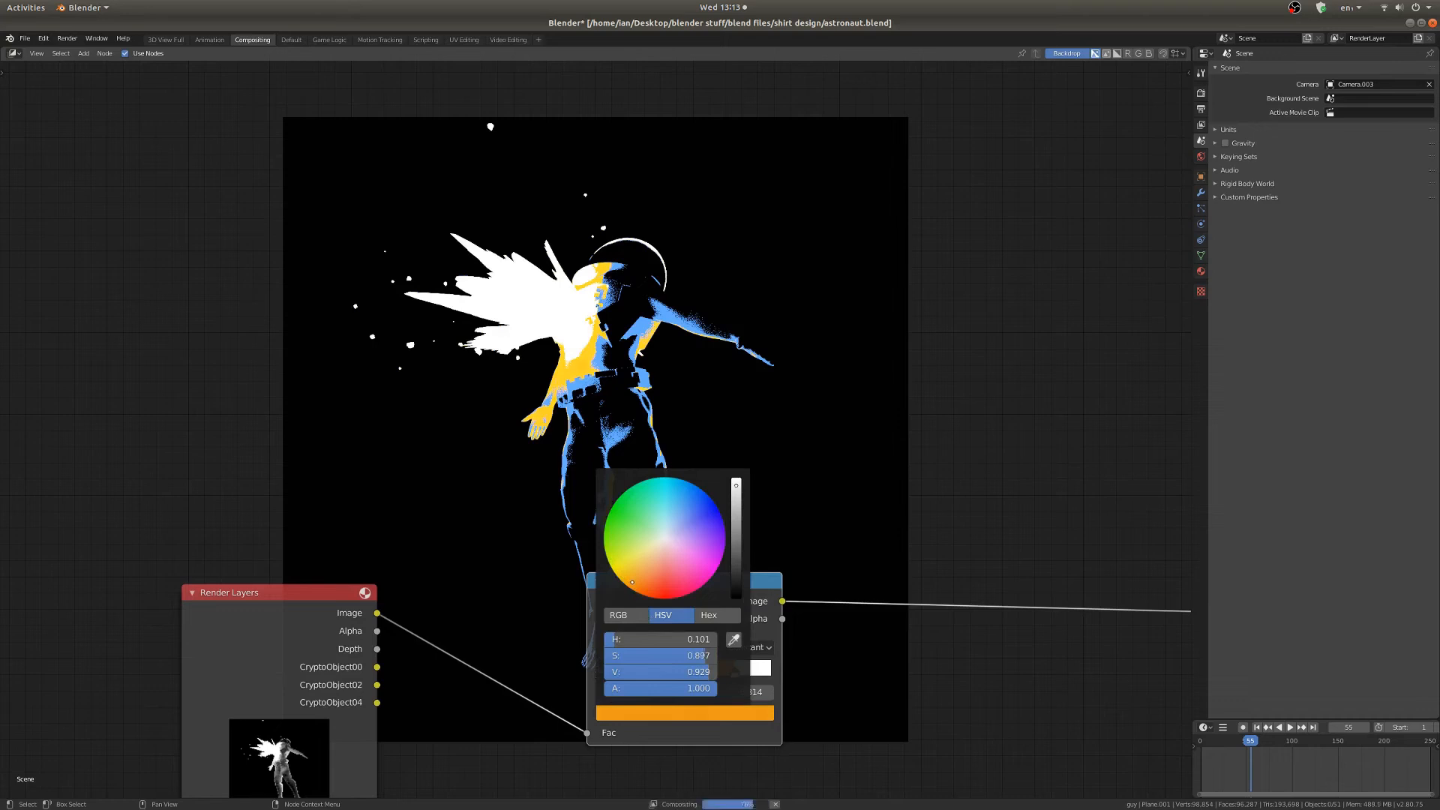
click(454, 463)
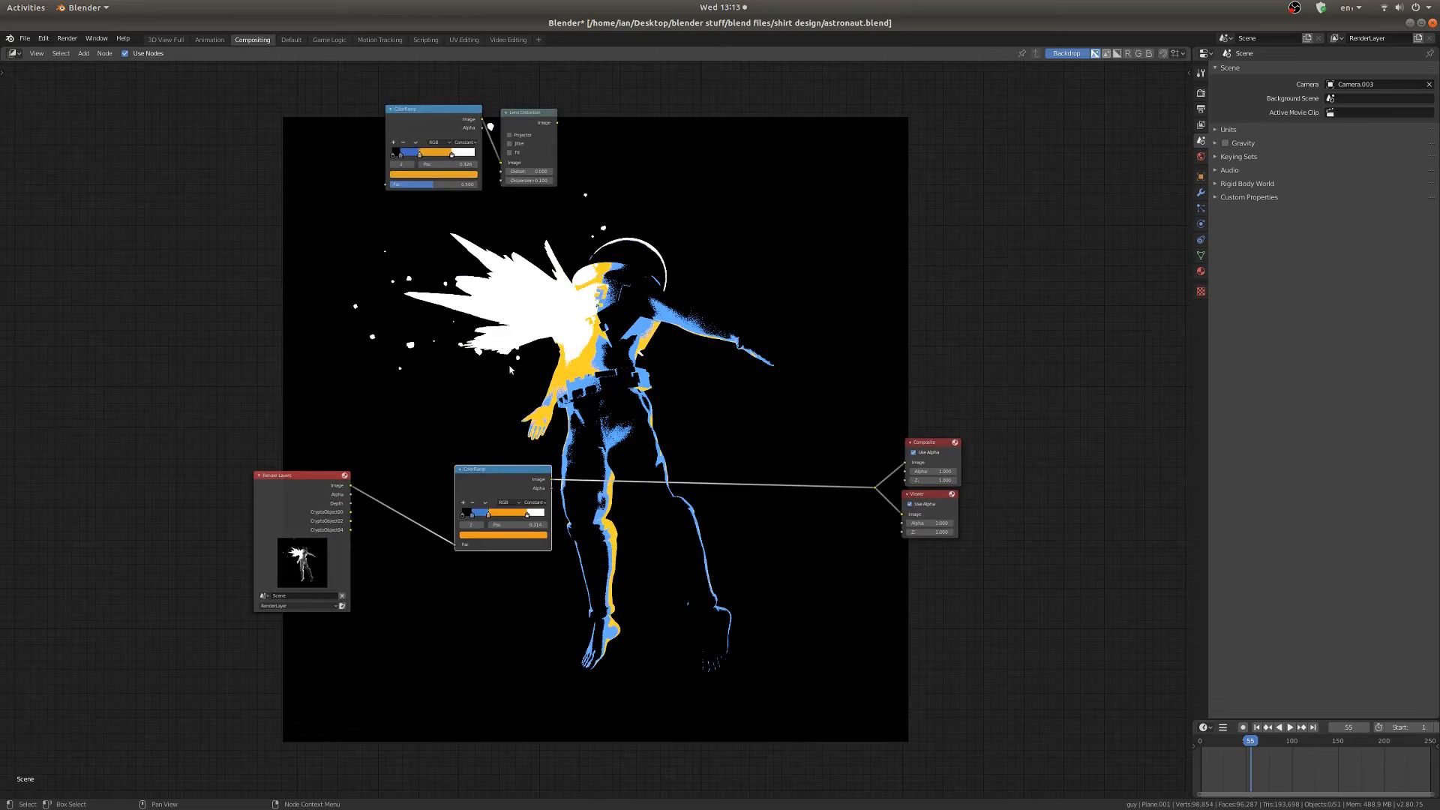
Move the duplicate ColorRamp node and remove it, leaving a single ramp
drag(432, 108, 505, 377)
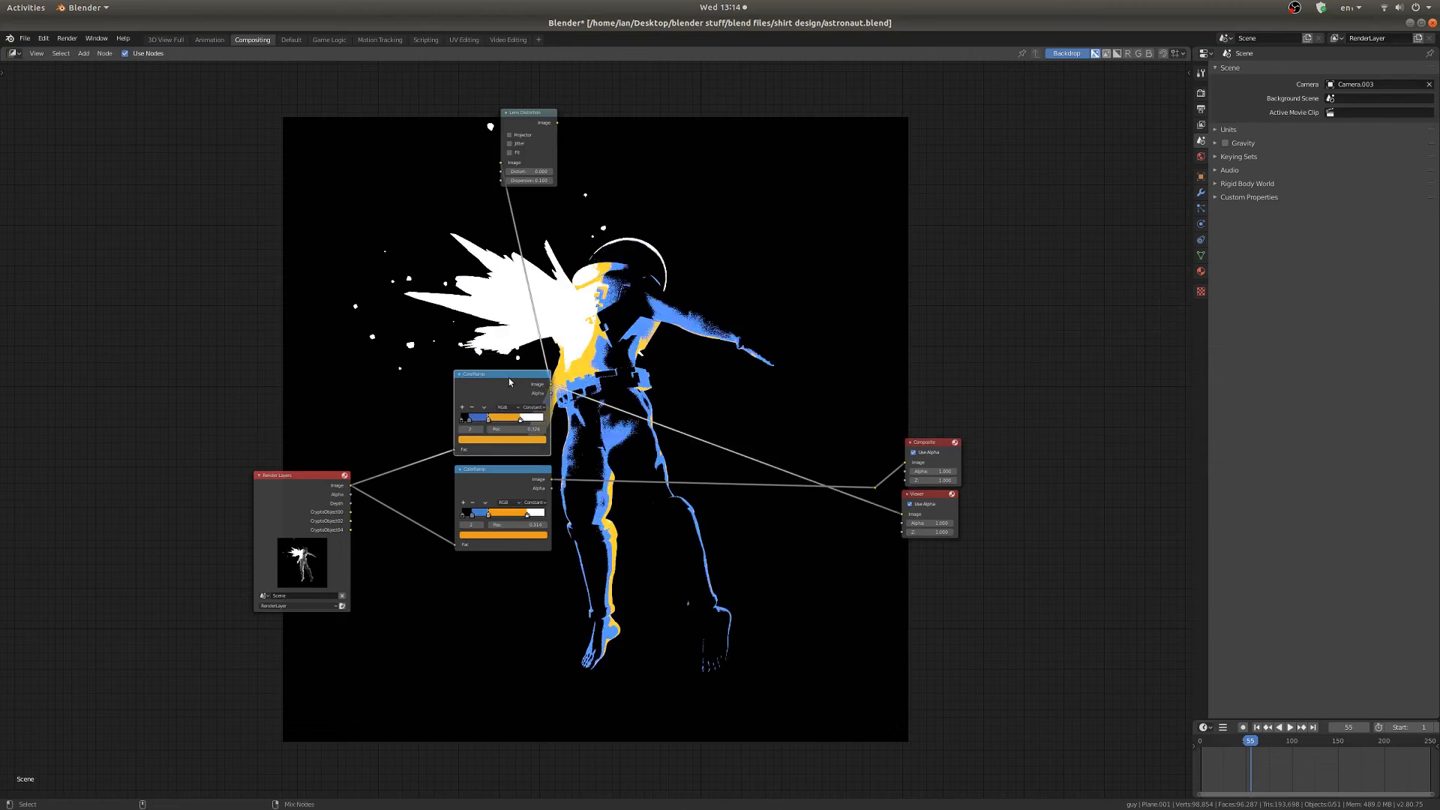
mouse_move(511, 466)
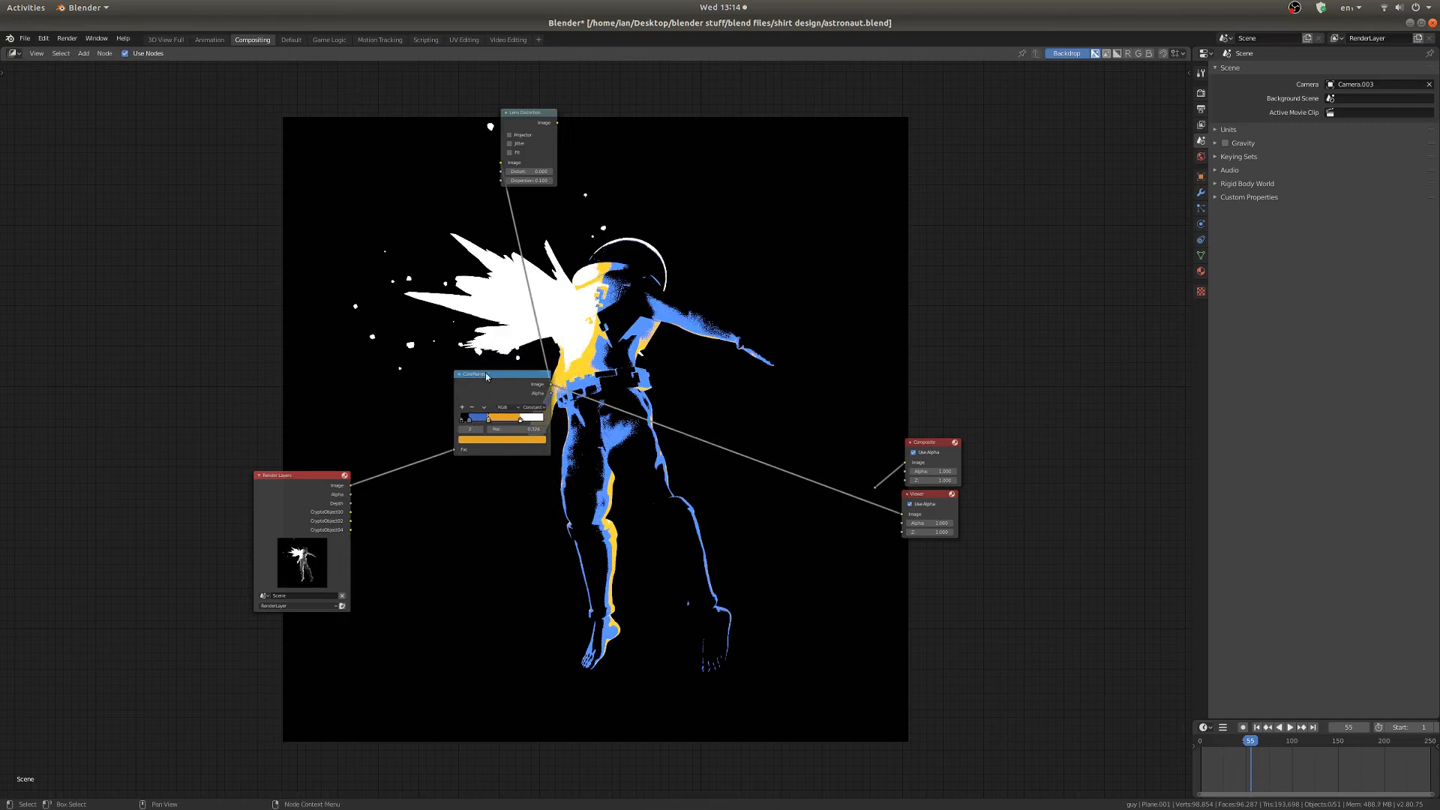
drag(471, 375, 446, 451)
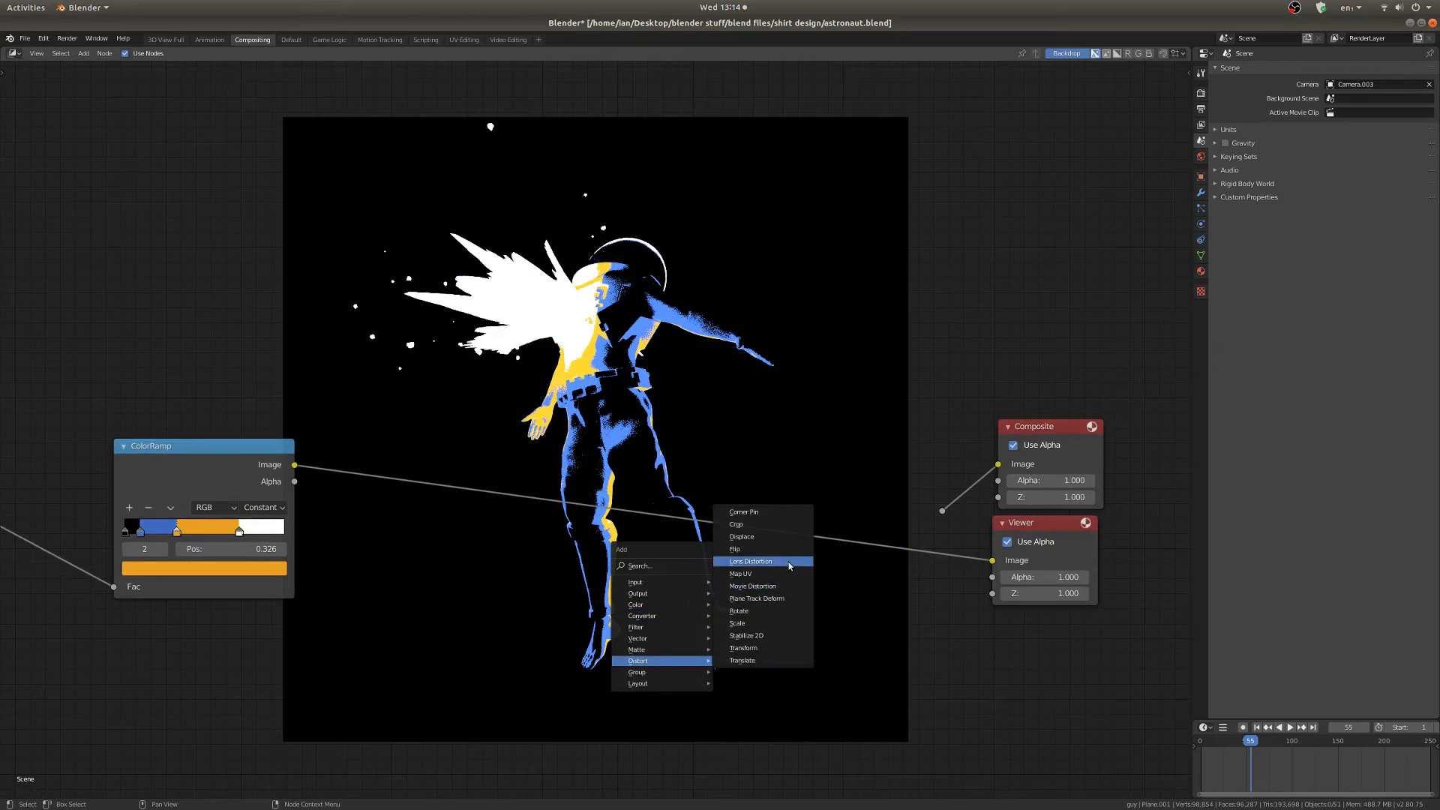
Add a Lens Distortion node after the ColorRamp with Dispersion 0.100
click(750, 561)
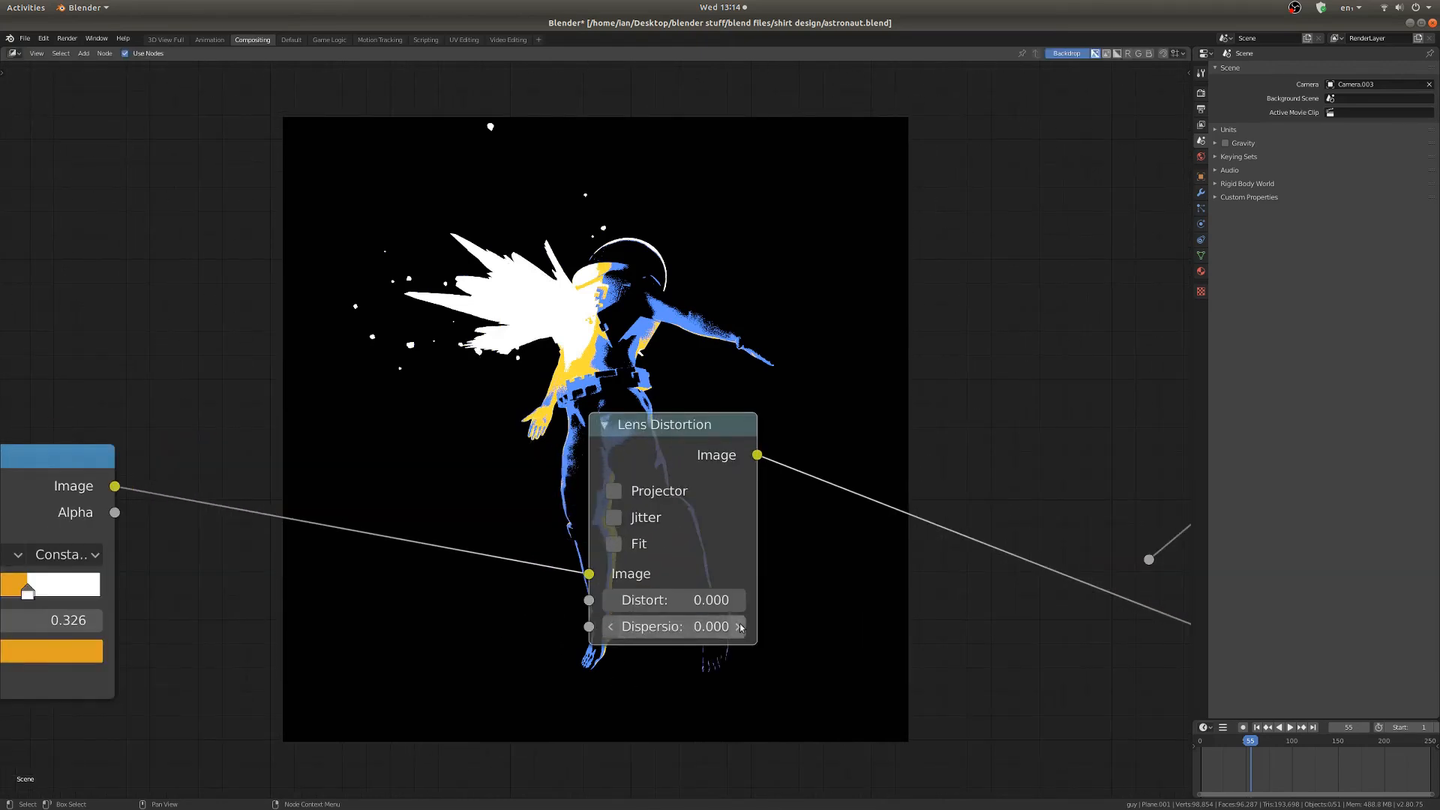
click(740, 626)
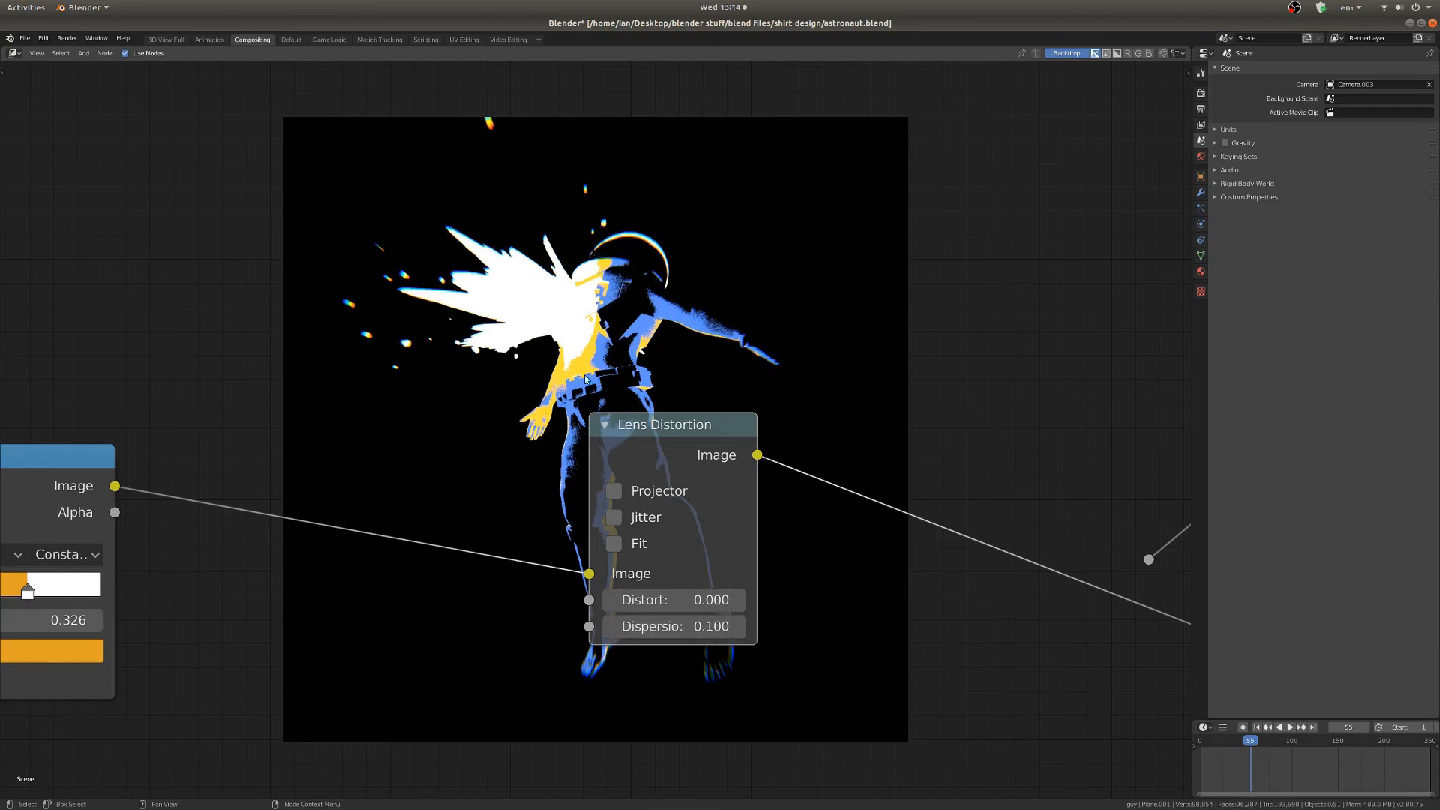
mouse_move(618, 421)
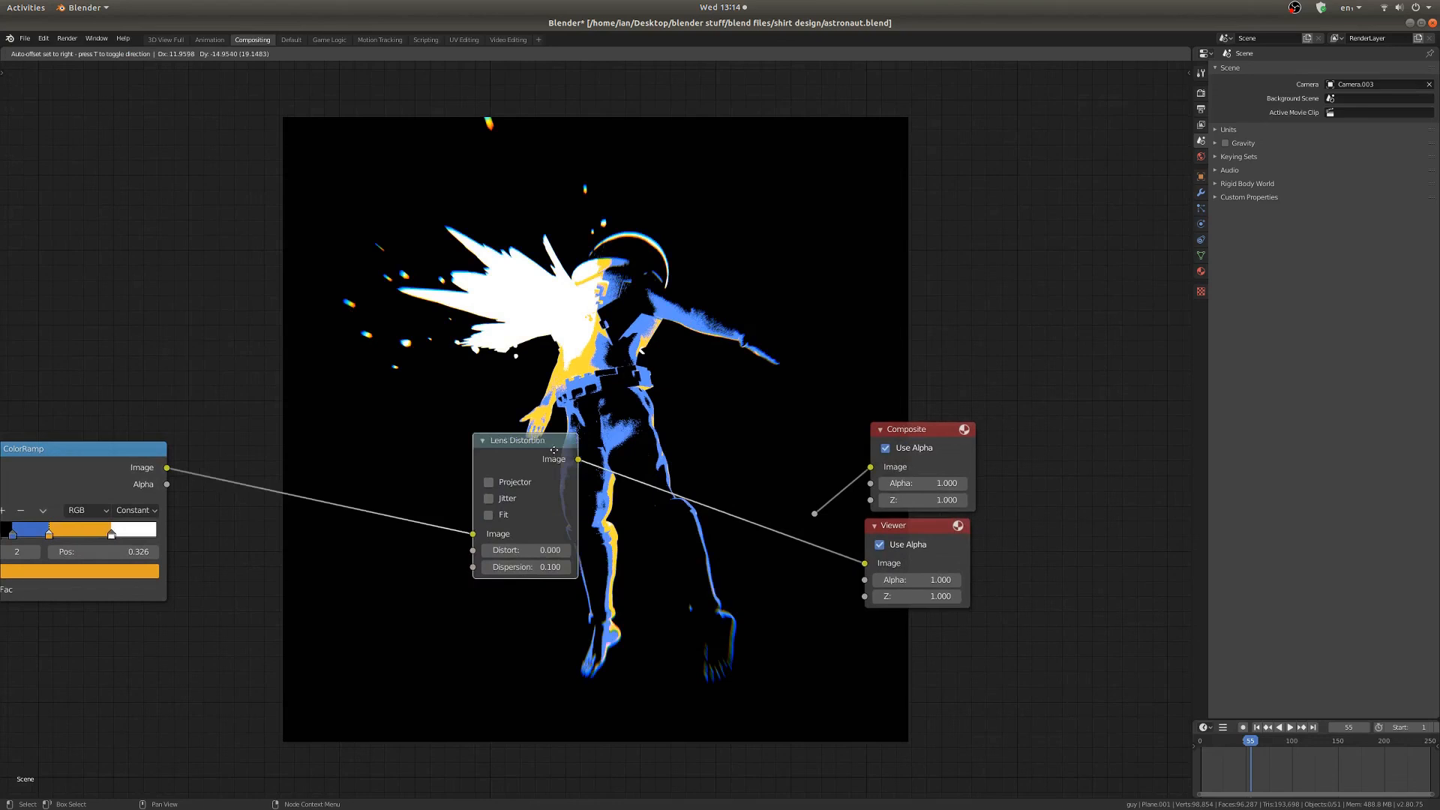
Connect the Lens Distortion Image output to the Composite node's Image input
drag(516, 440, 545, 552)
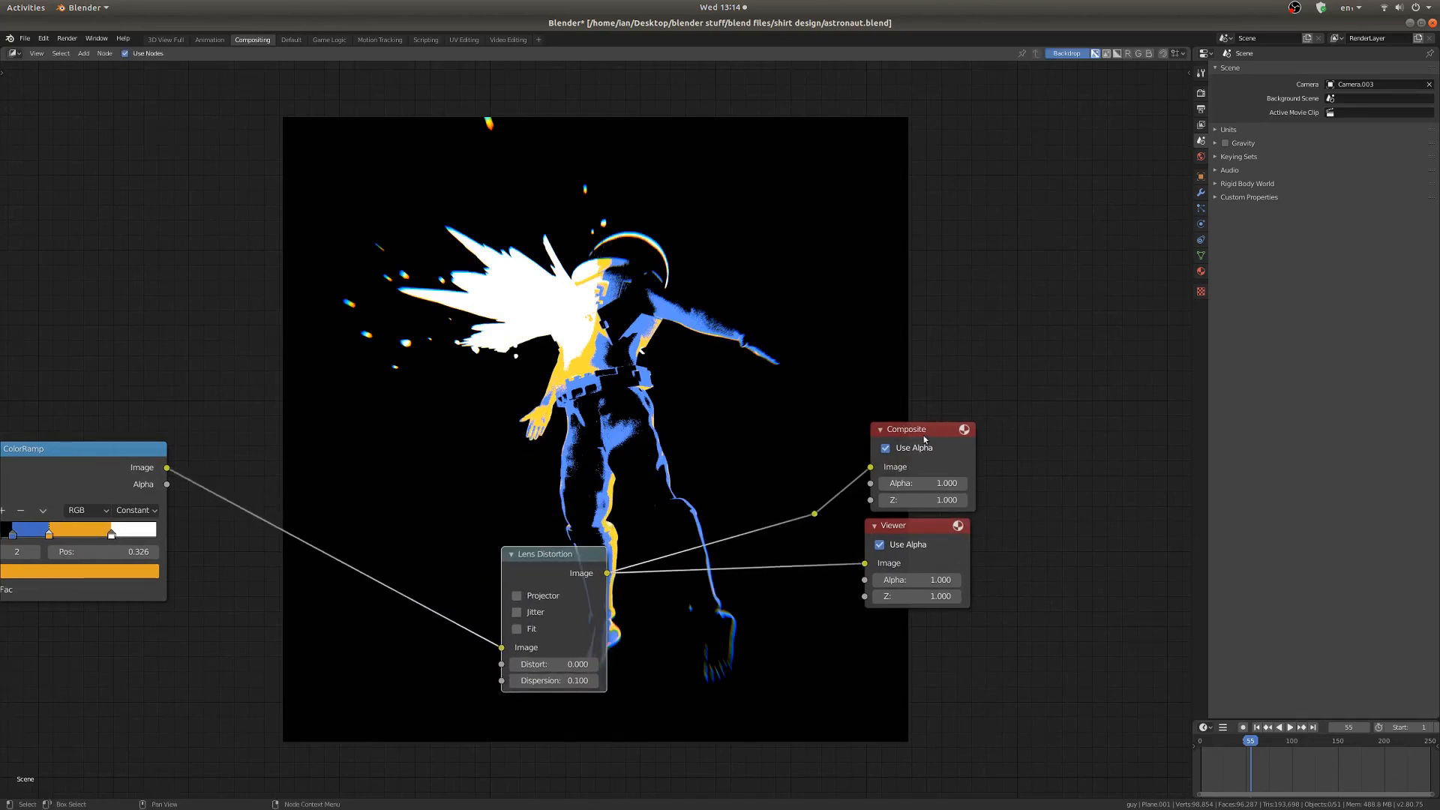
mouse_move(797, 516)
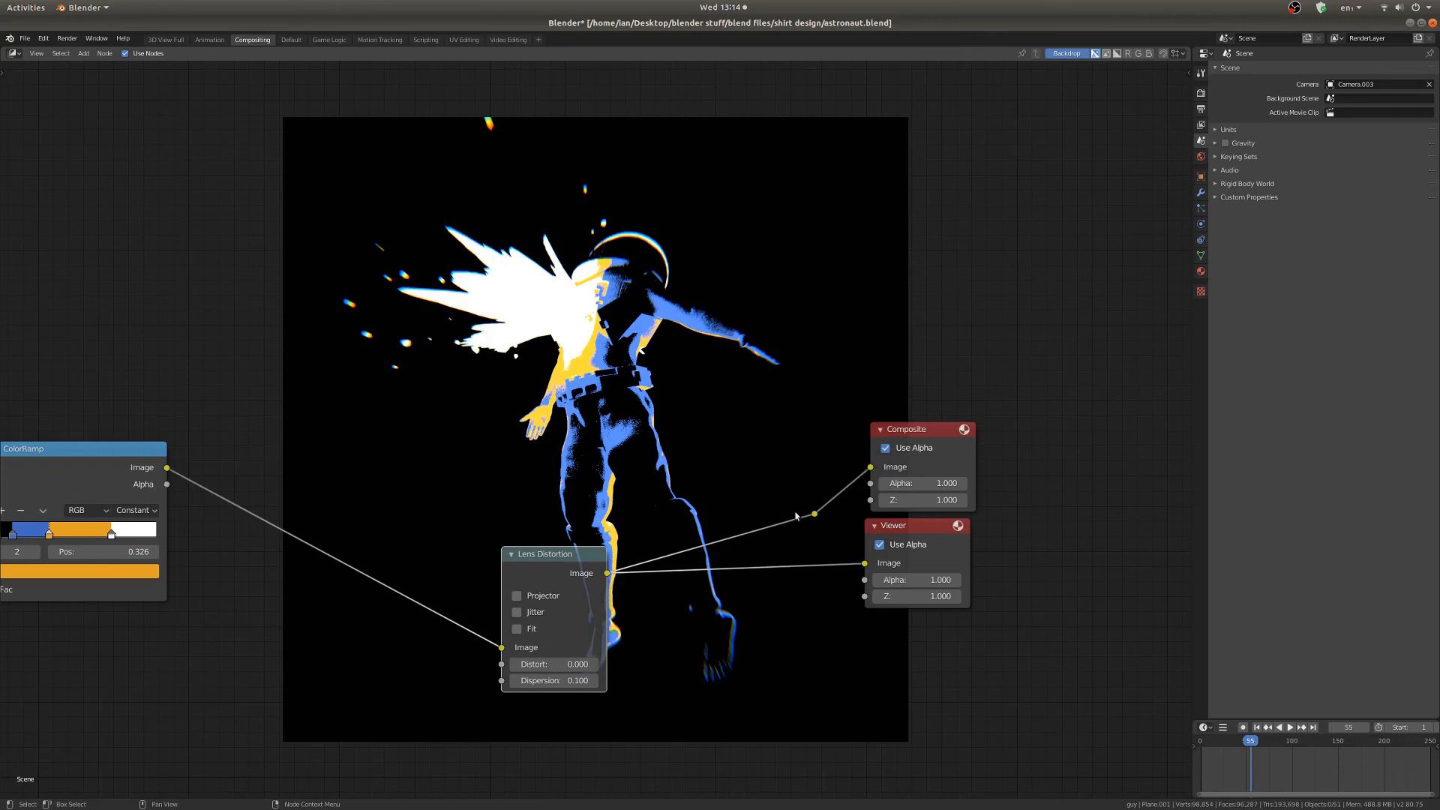